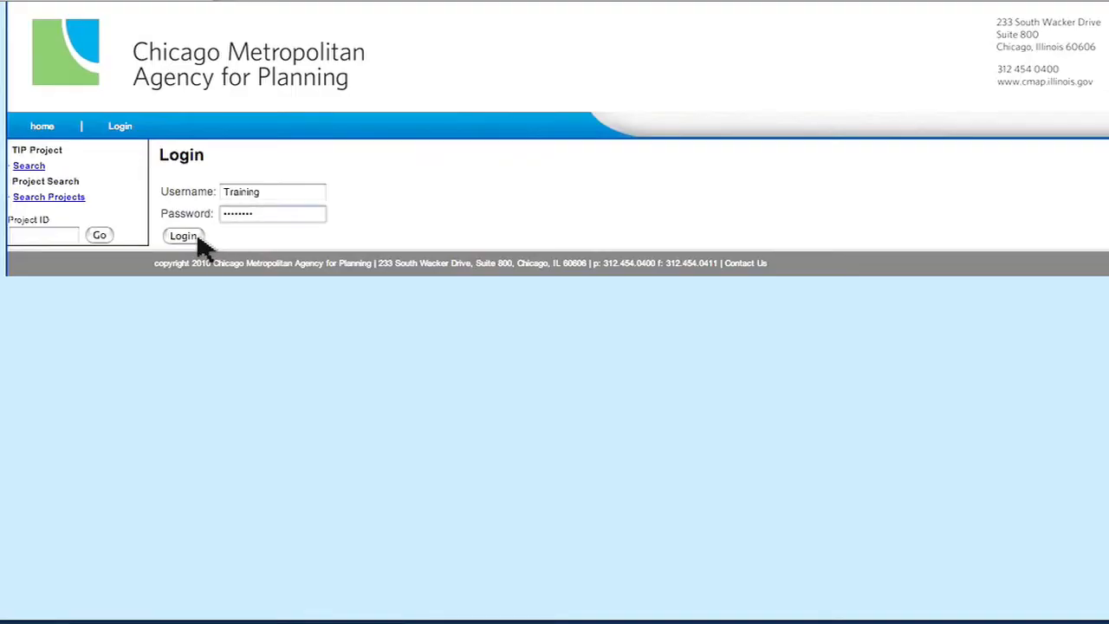
# Log in to the TIP database and land on the welcome homepage.
pyautogui.click(182, 236)
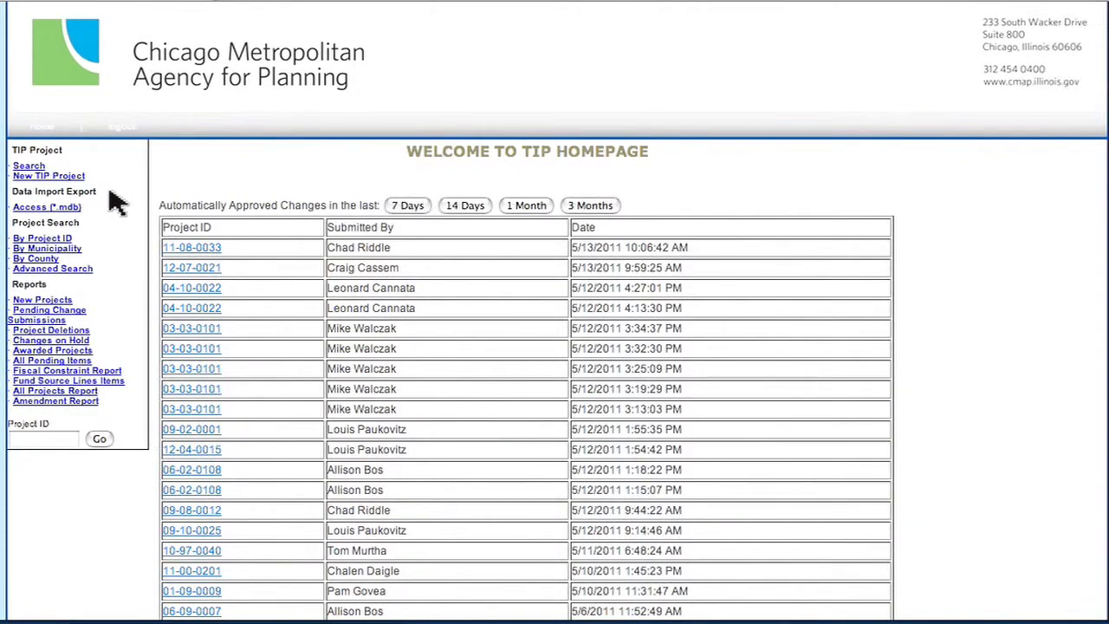
pyautogui.moveTo(84, 184)
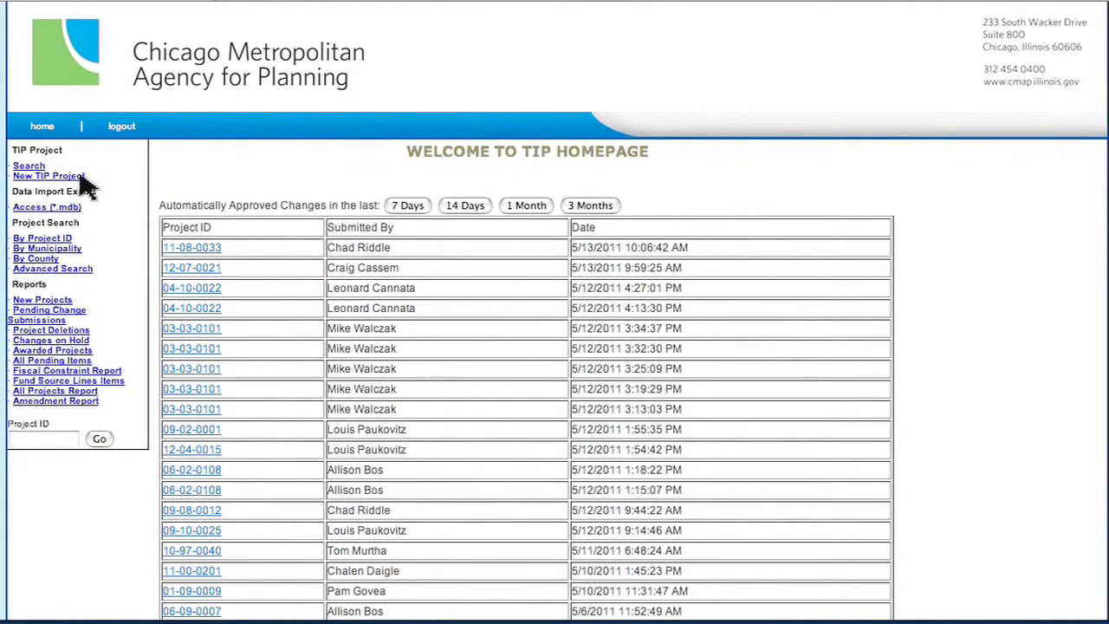
# Start a new TIP project with Cook County Highway Department as programming agency.
pyautogui.click(49, 175)
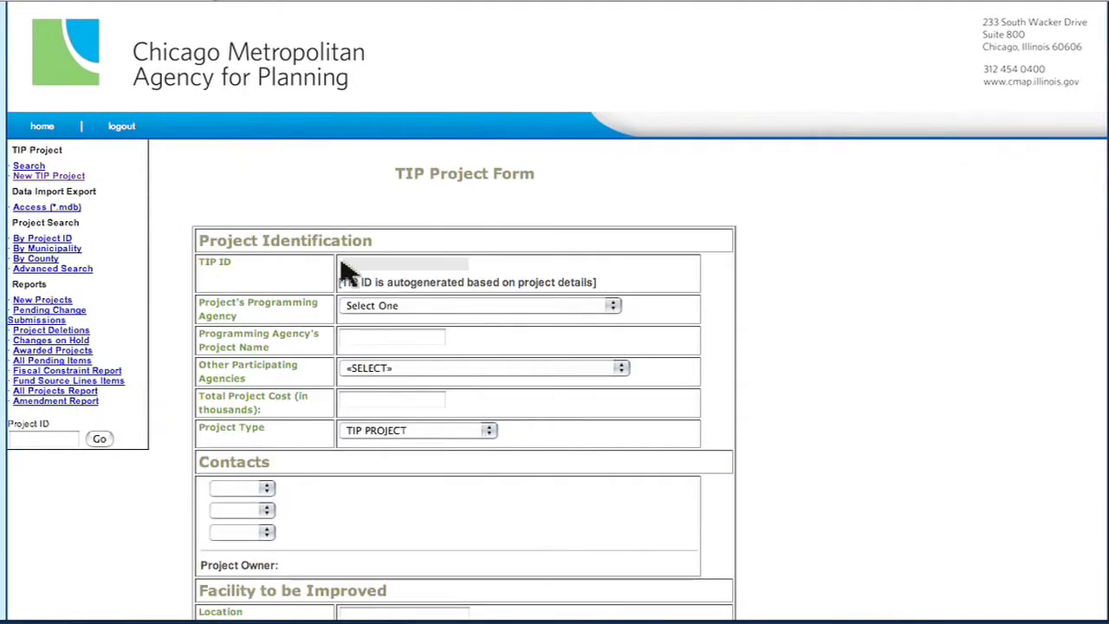
pyautogui.moveTo(429, 267)
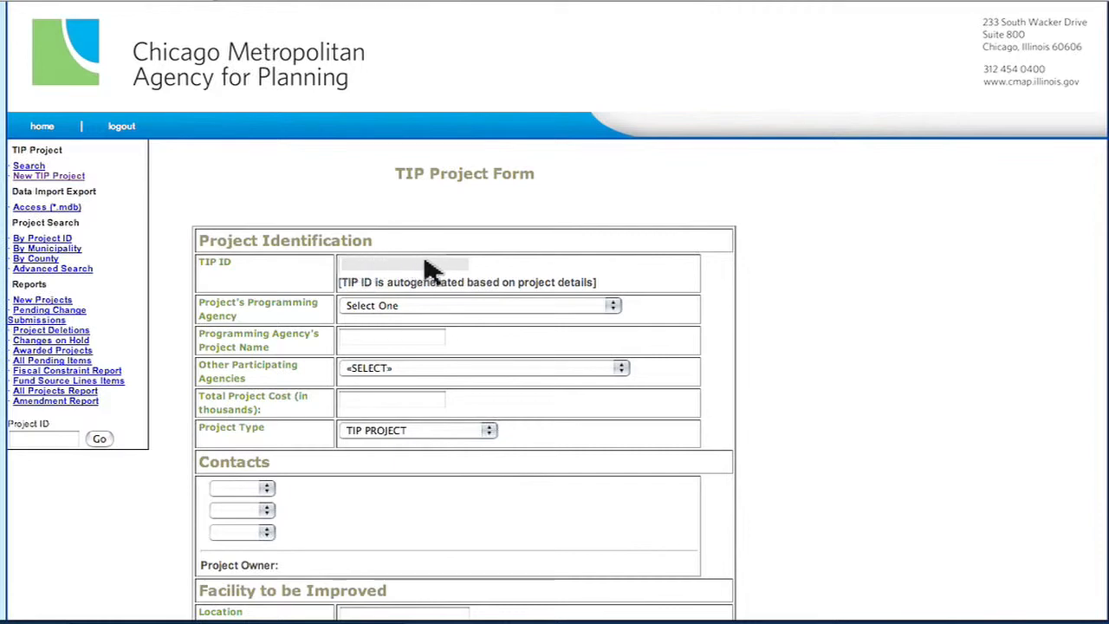
pyautogui.moveTo(475, 270)
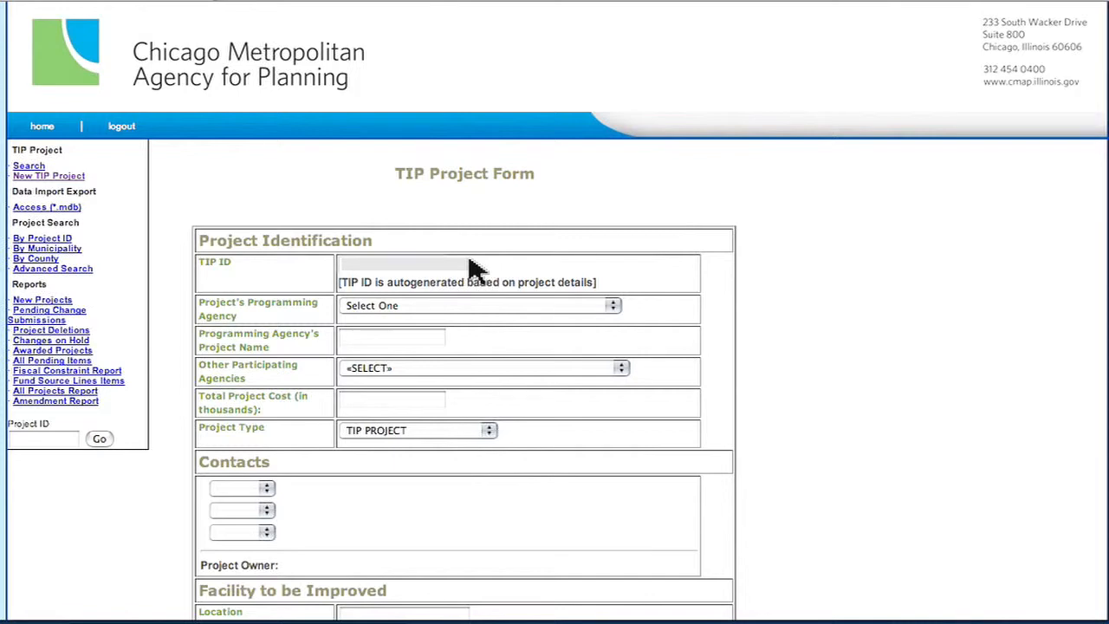
pyautogui.moveTo(520, 288)
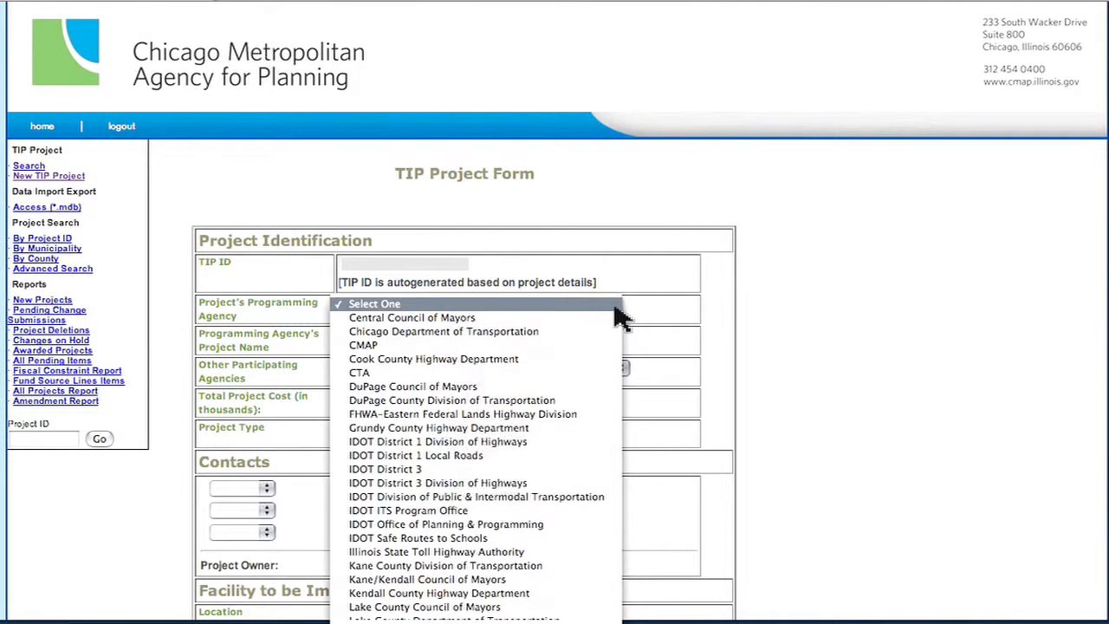
pyautogui.moveTo(621, 367)
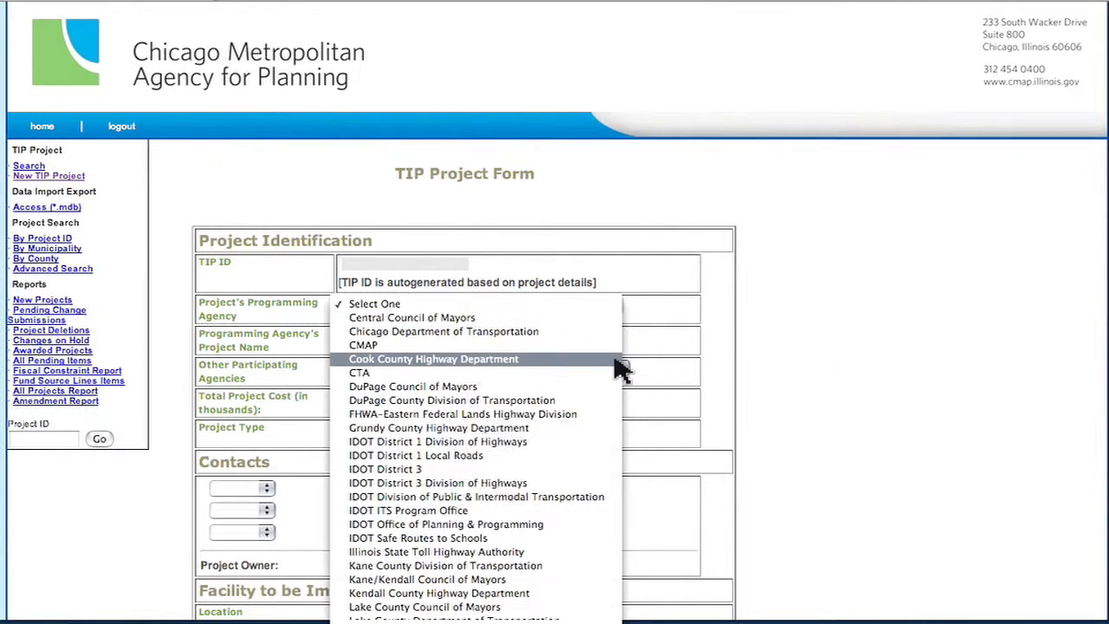
pyautogui.click(433, 359)
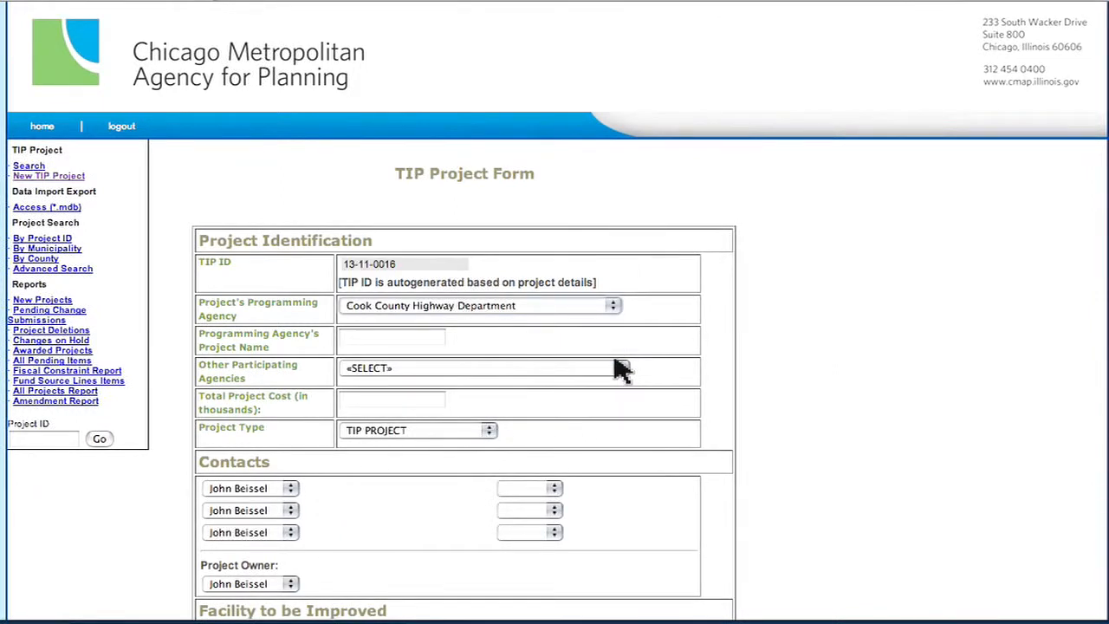
pyautogui.moveTo(575, 364)
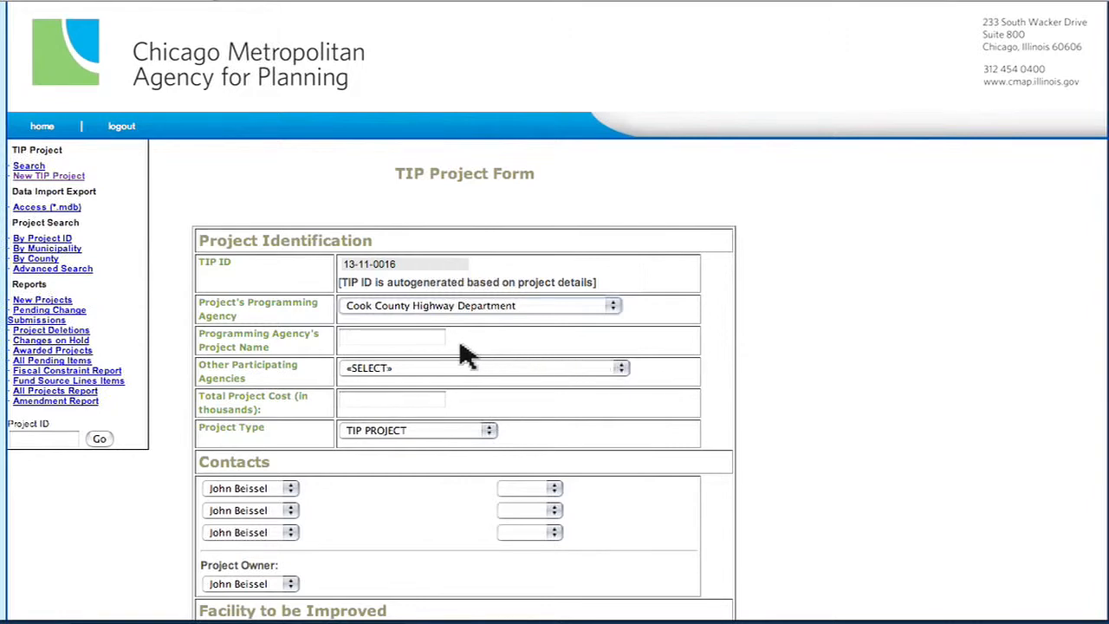
pyautogui.moveTo(350, 344)
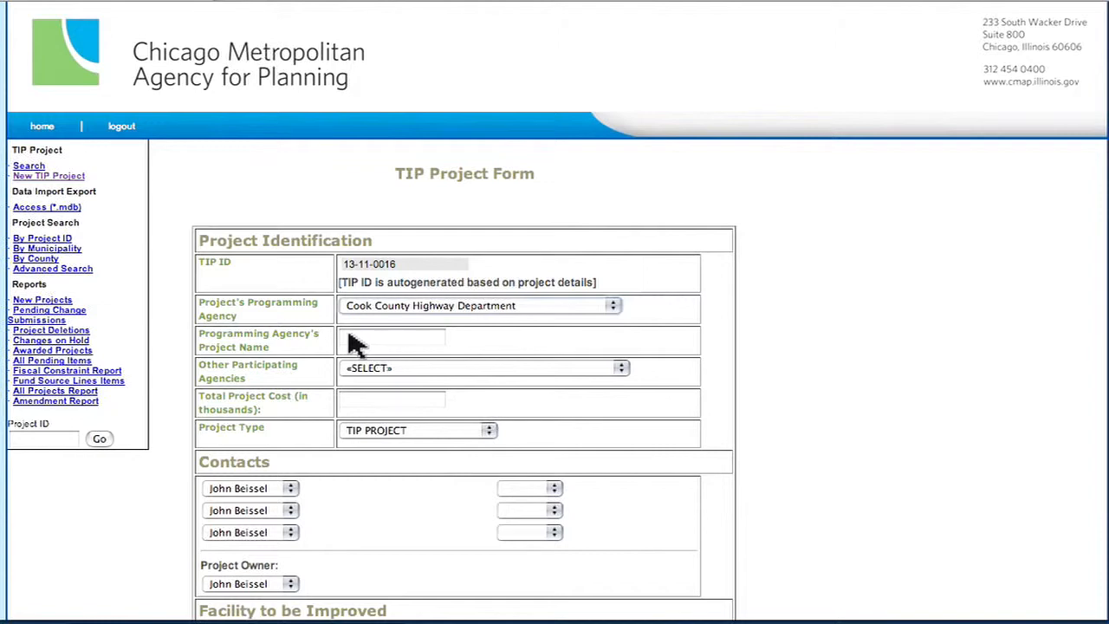
pyautogui.moveTo(343, 343)
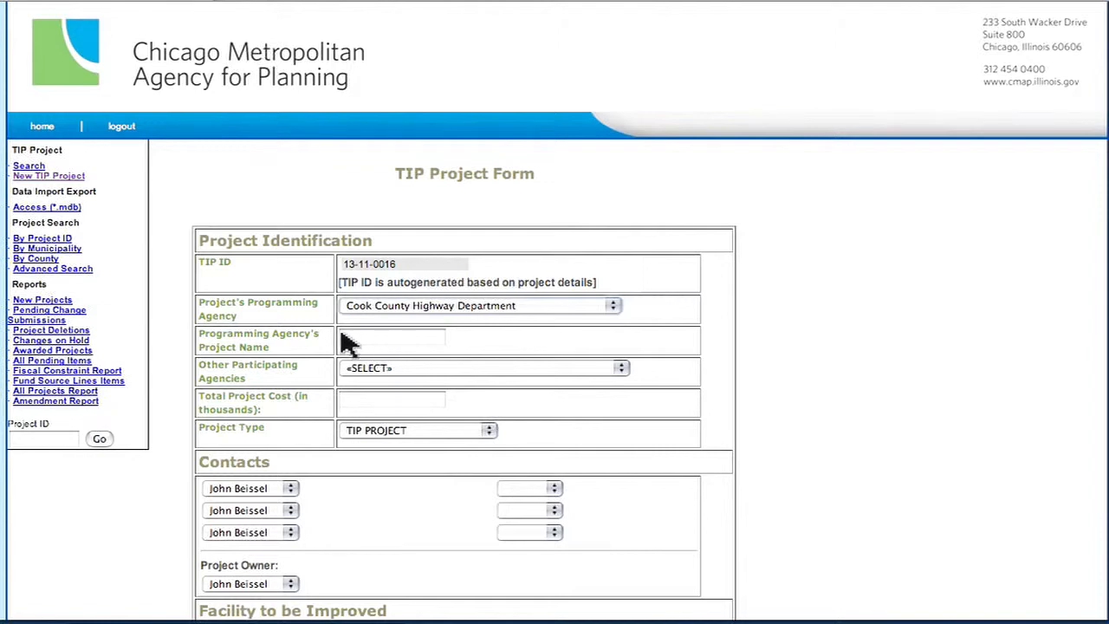
# Add Cook County Dept of Environmental Control as participating agency and enter total cost 300.
pyautogui.click(392, 338)
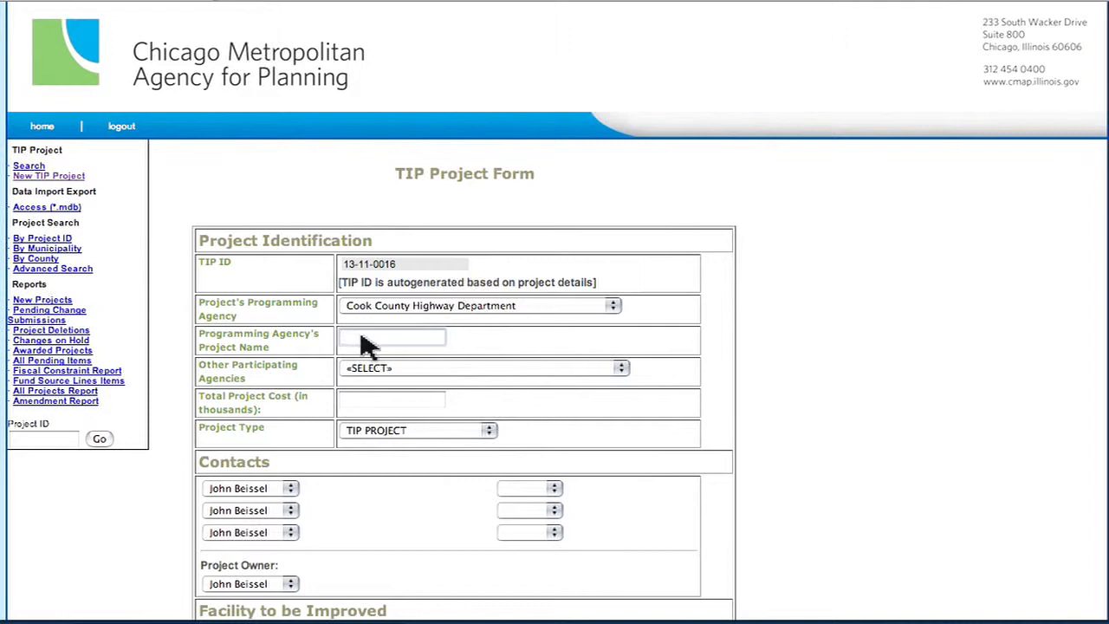
pyautogui.moveTo(534, 368)
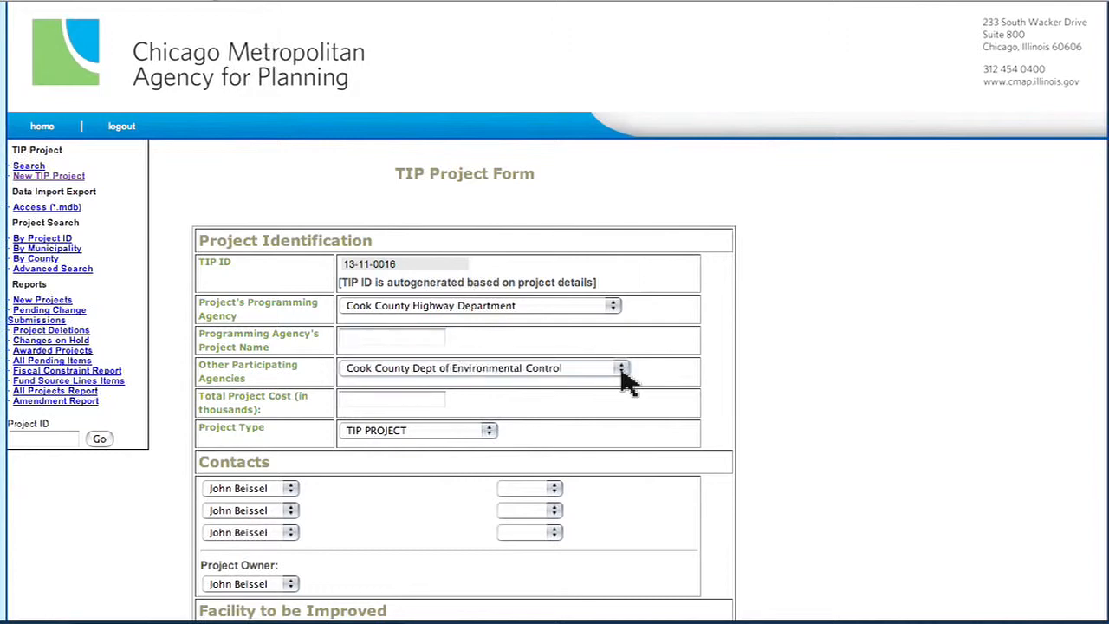
pyautogui.moveTo(424, 395)
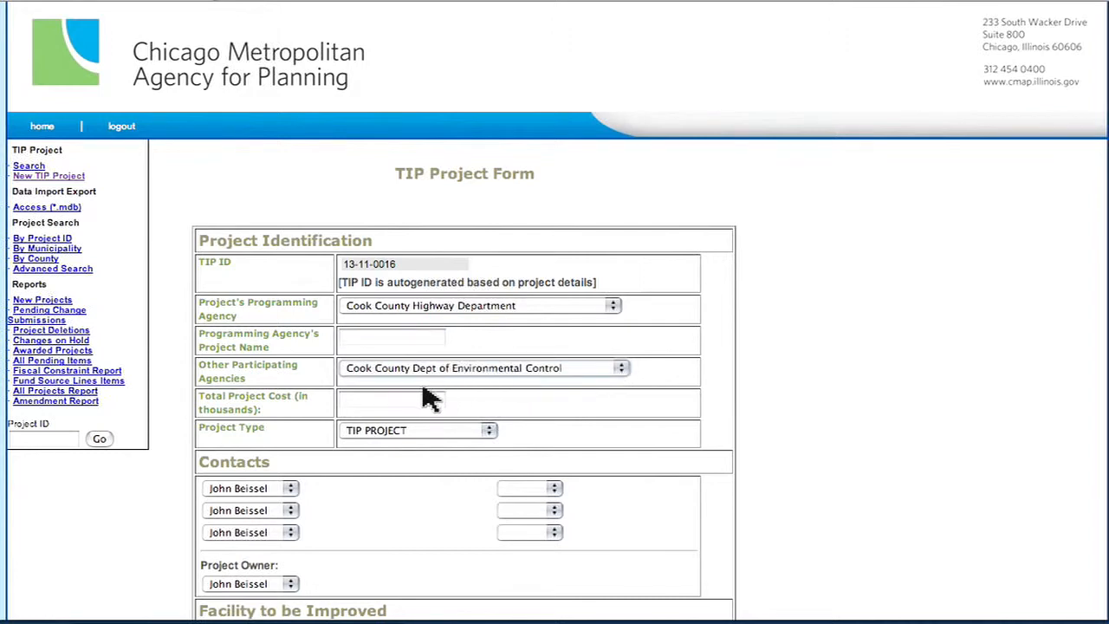
pyautogui.click(392, 399)
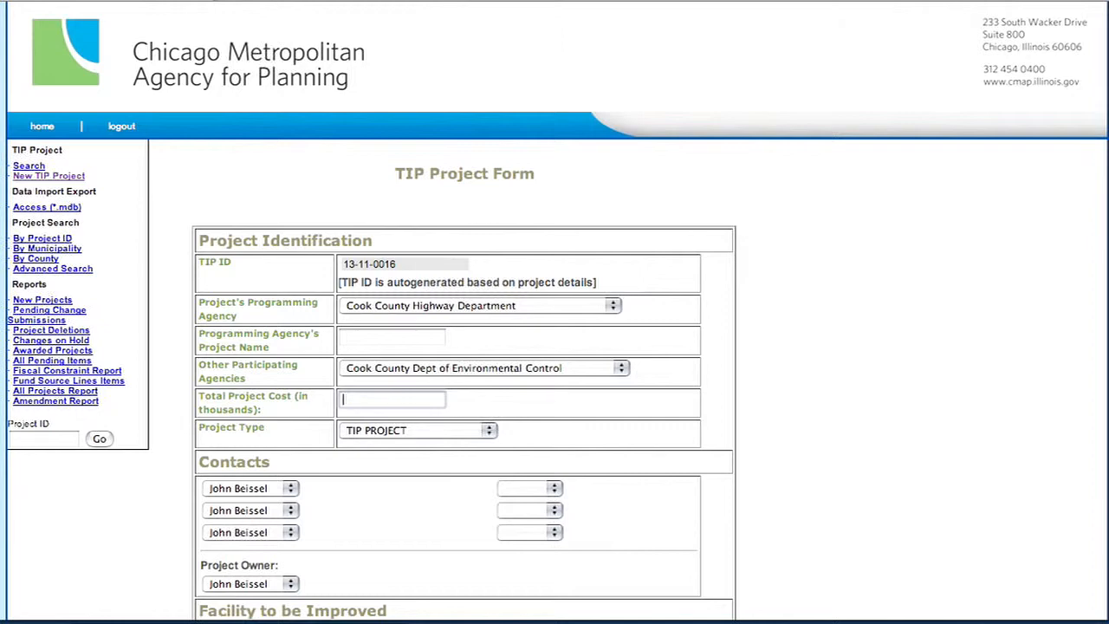
pyautogui.write('300')
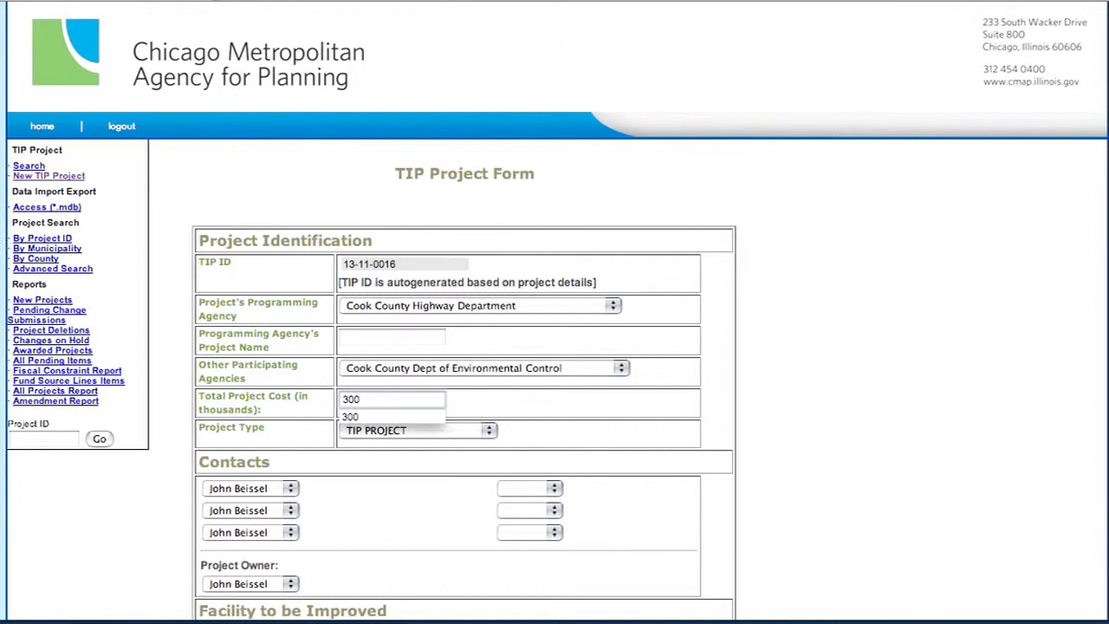
pyautogui.click(391, 399)
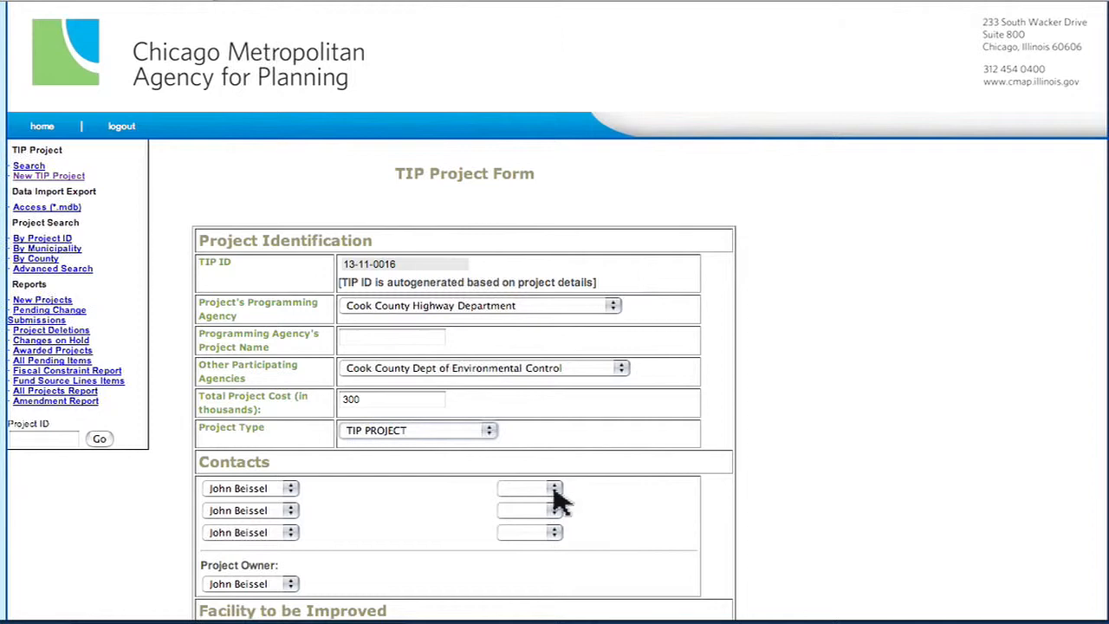
# Set the first contact's role to Primary and check the second contact's name.
pyautogui.click(529, 489)
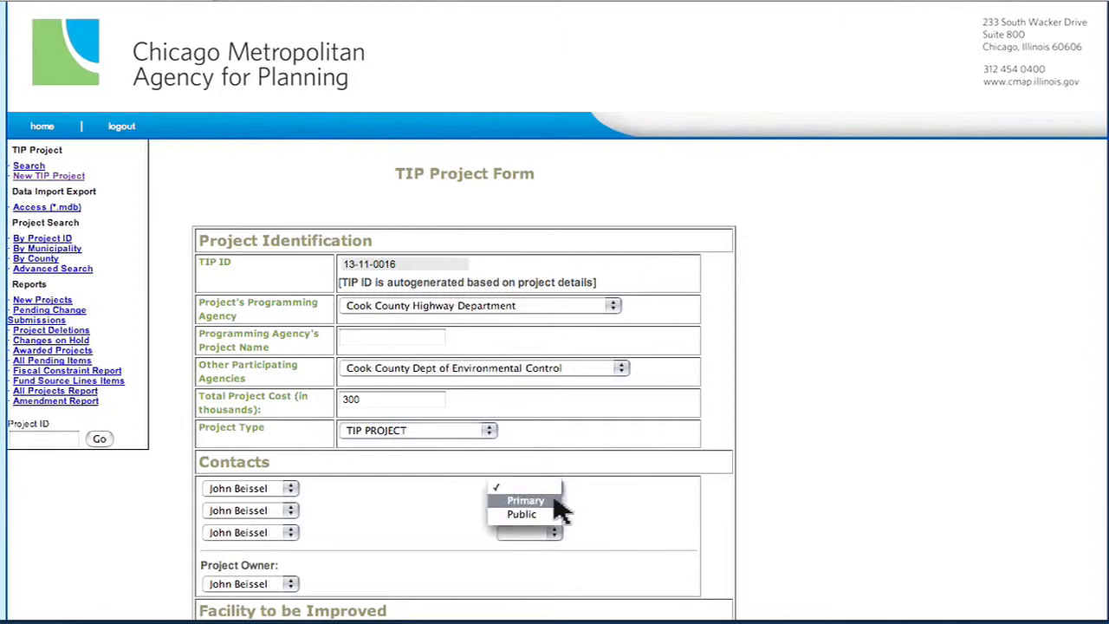
pyautogui.click(524, 500)
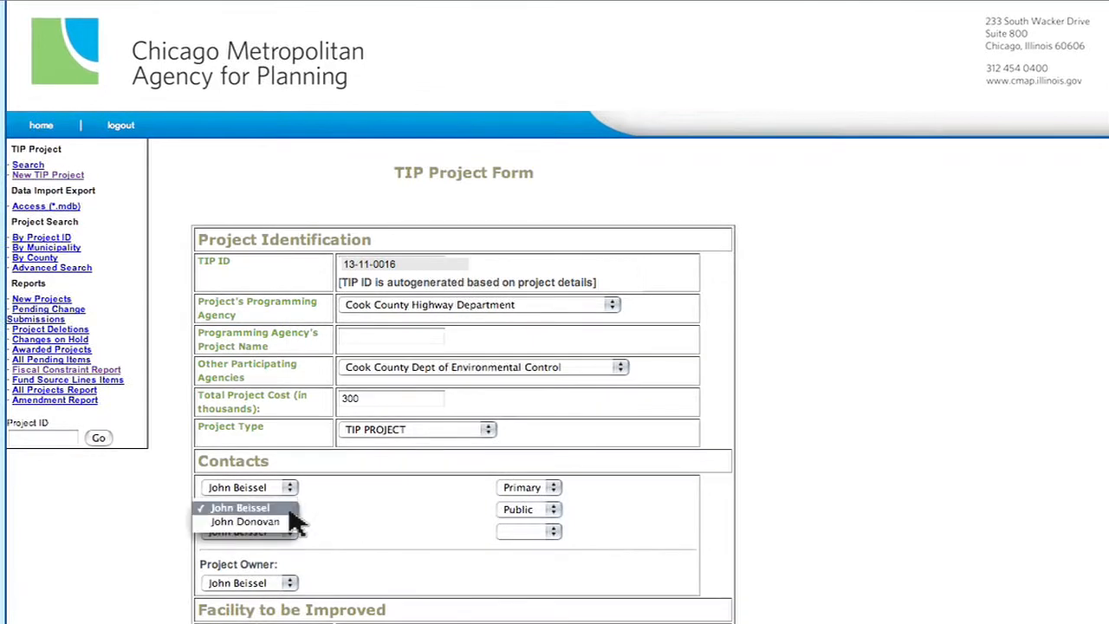
pyautogui.click(243, 520)
pyautogui.write('Dan Ryan Expy')
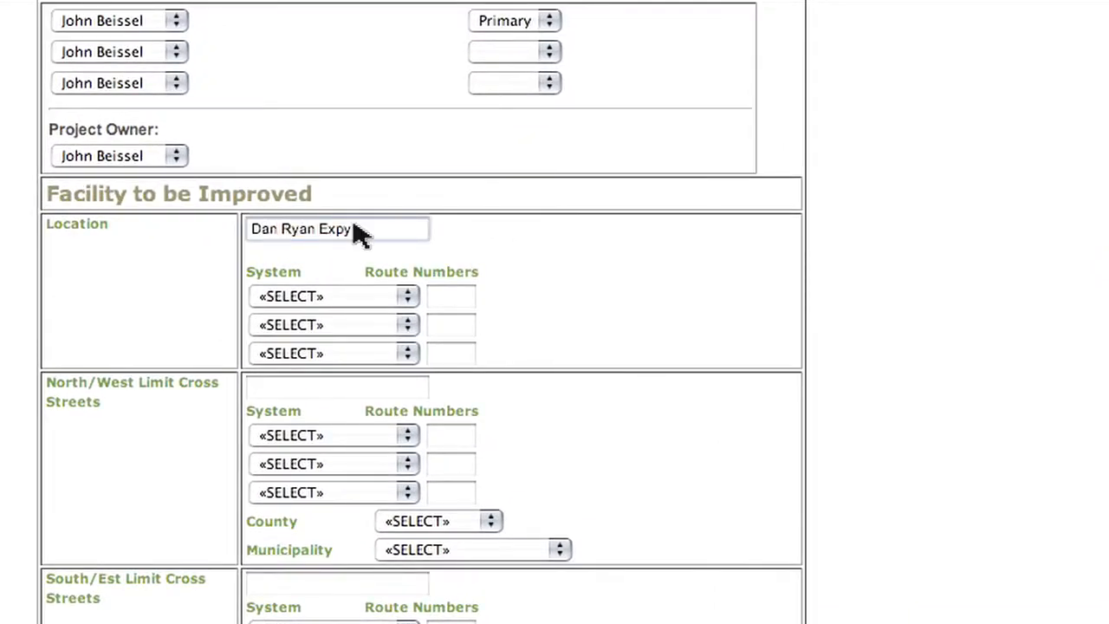
# Set the first Dan Ryan Expy route system to Interstate and begin the north/west limit entry.
pyautogui.click(333, 295)
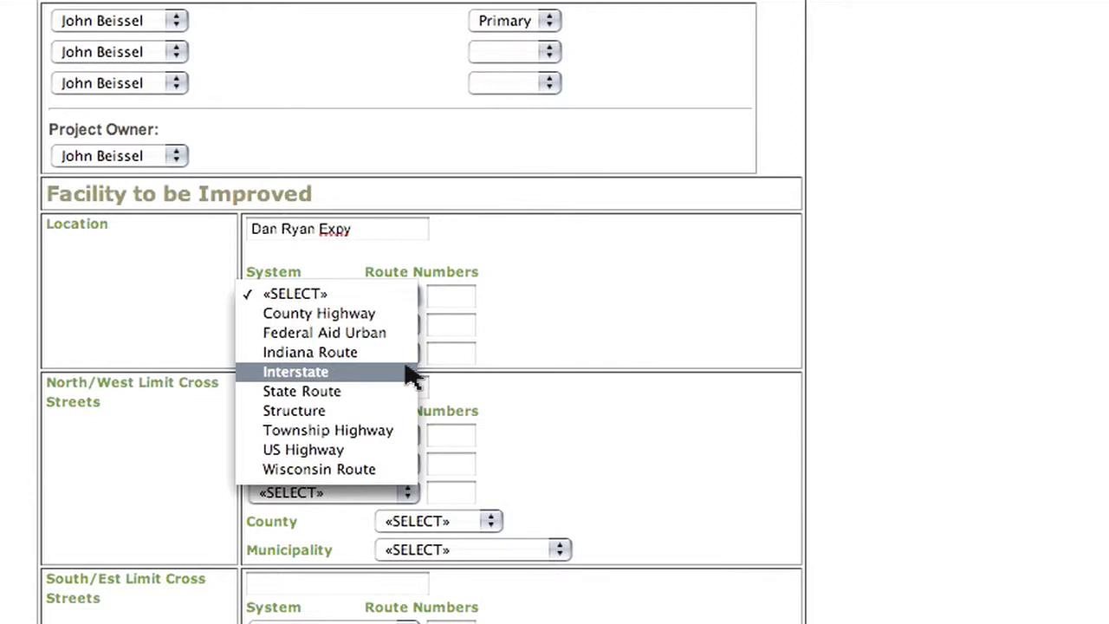
pyautogui.click(295, 371)
pyautogui.write('94')
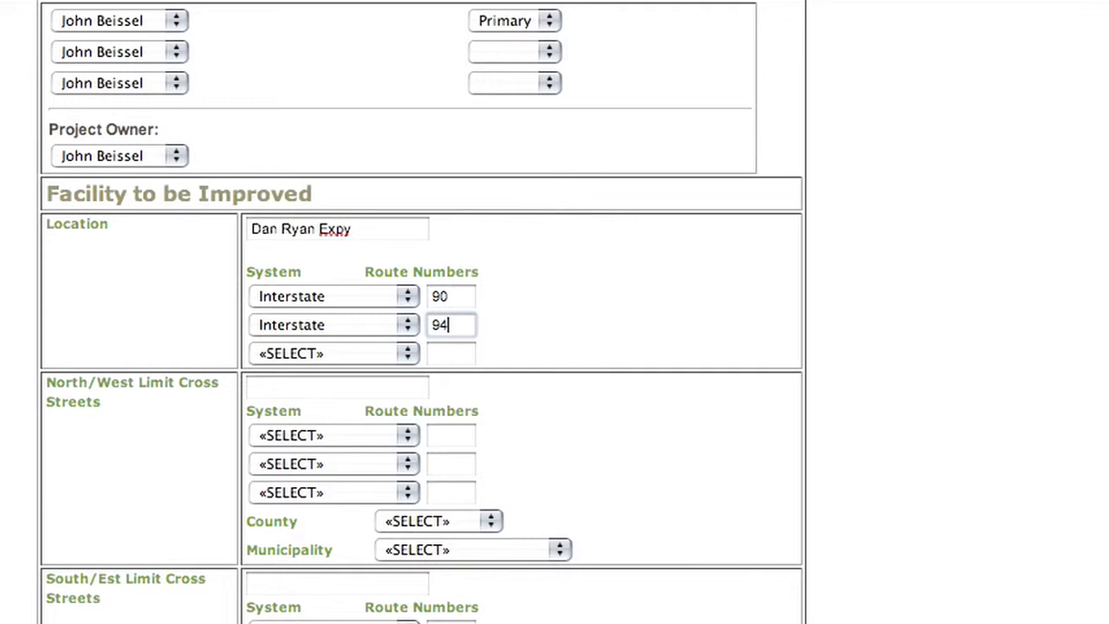
pyautogui.click(336, 387)
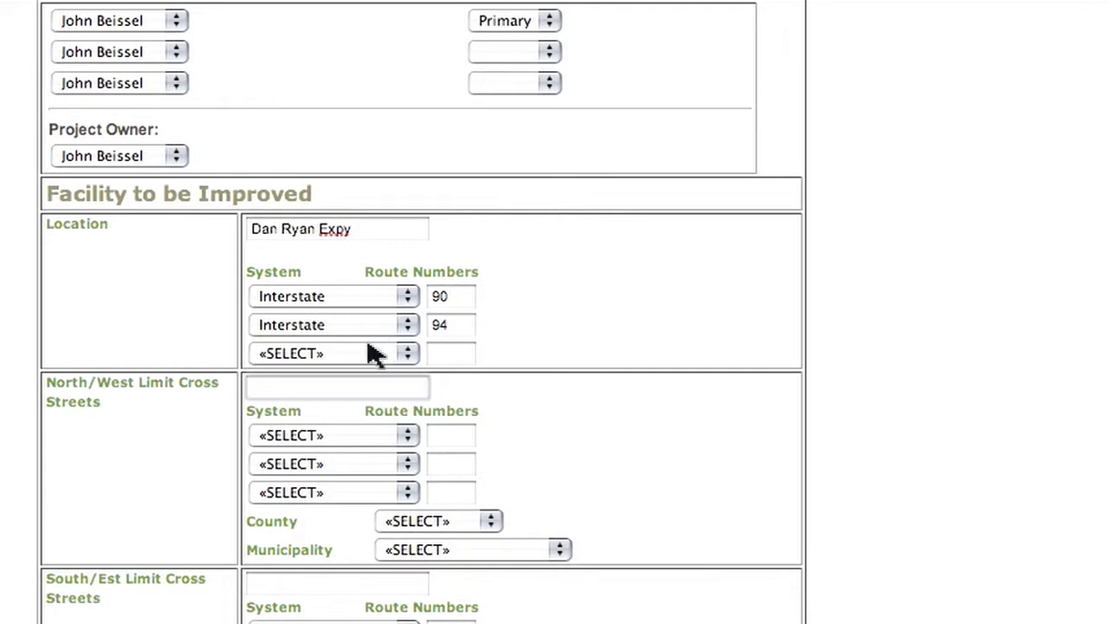
pyautogui.write('F')
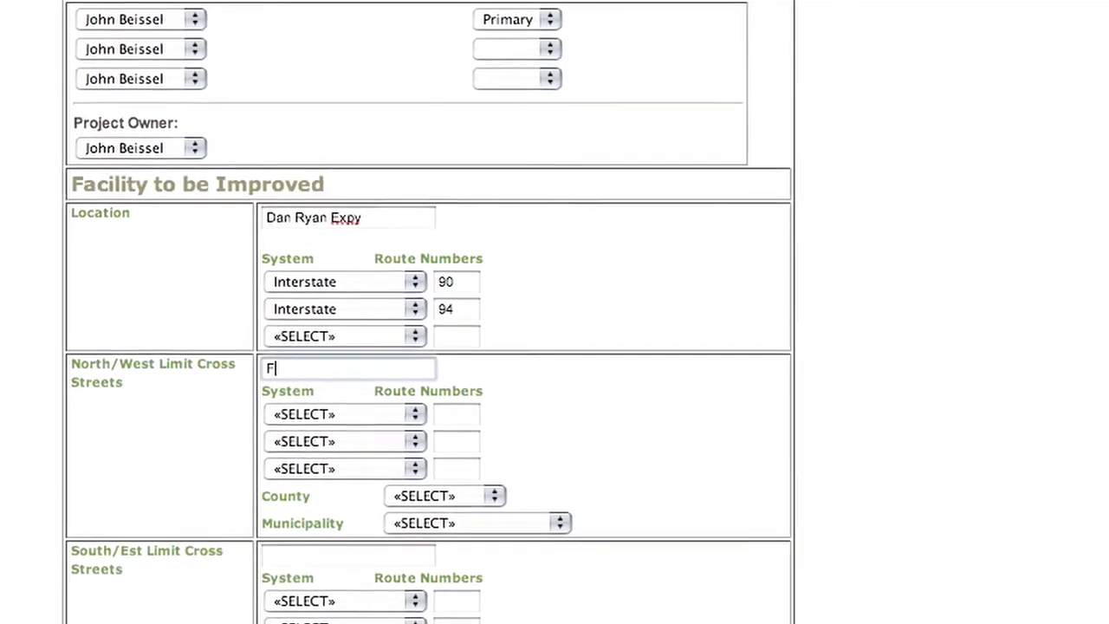
# Enter Fullerton Ave as north/west limit with county COOK and municipality Chicago.
pyautogui.write('Fullerton Ave')
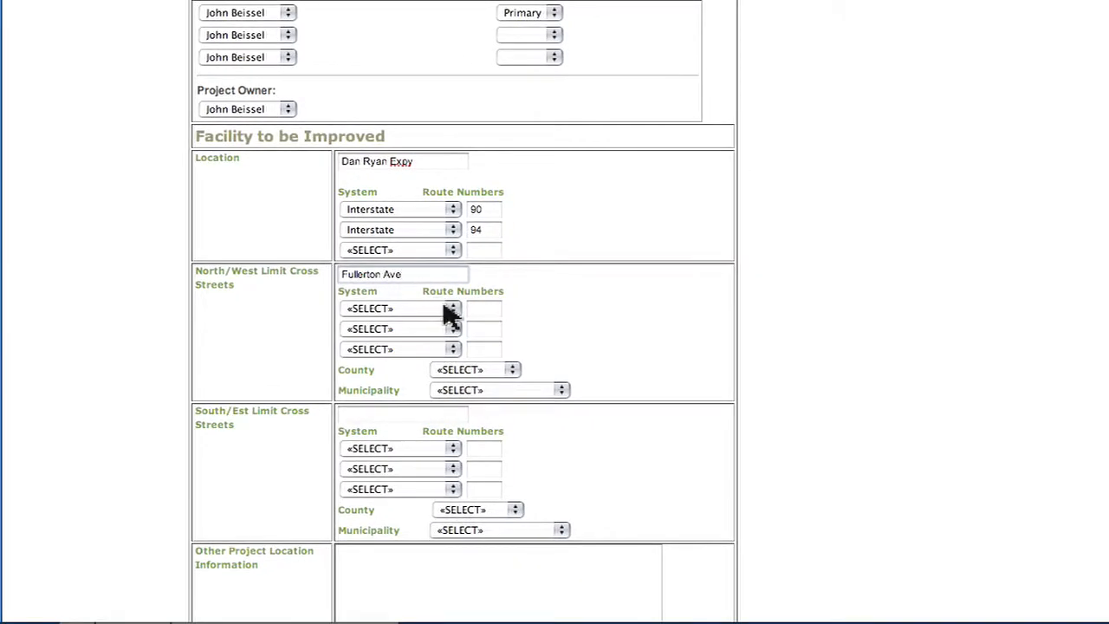
pyautogui.click(475, 369)
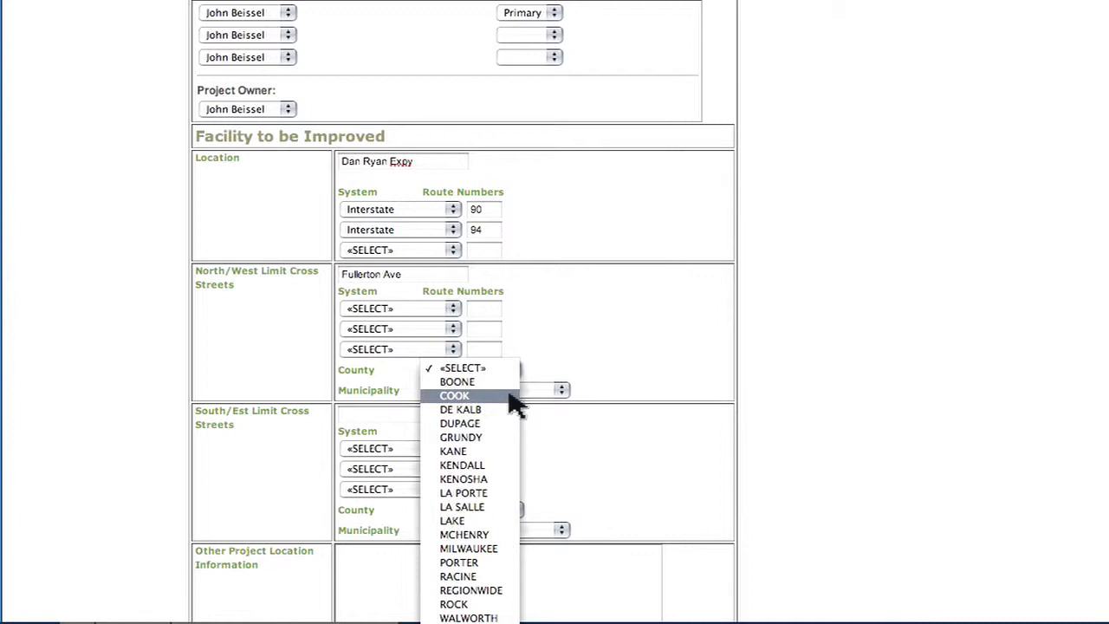
pyautogui.click(454, 395)
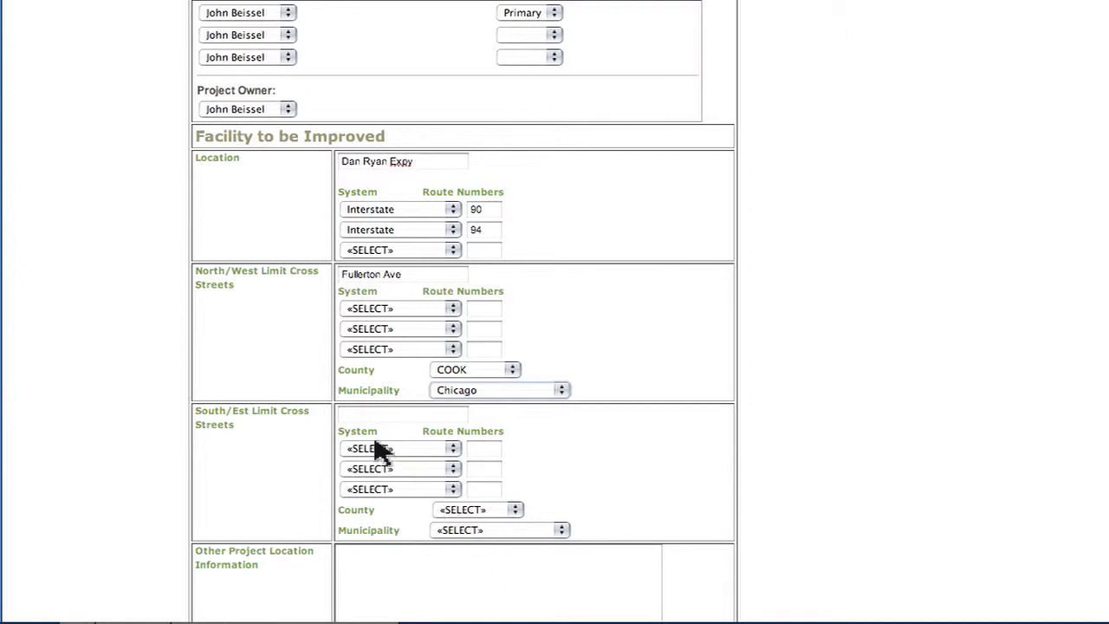
pyautogui.moveTo(345, 417)
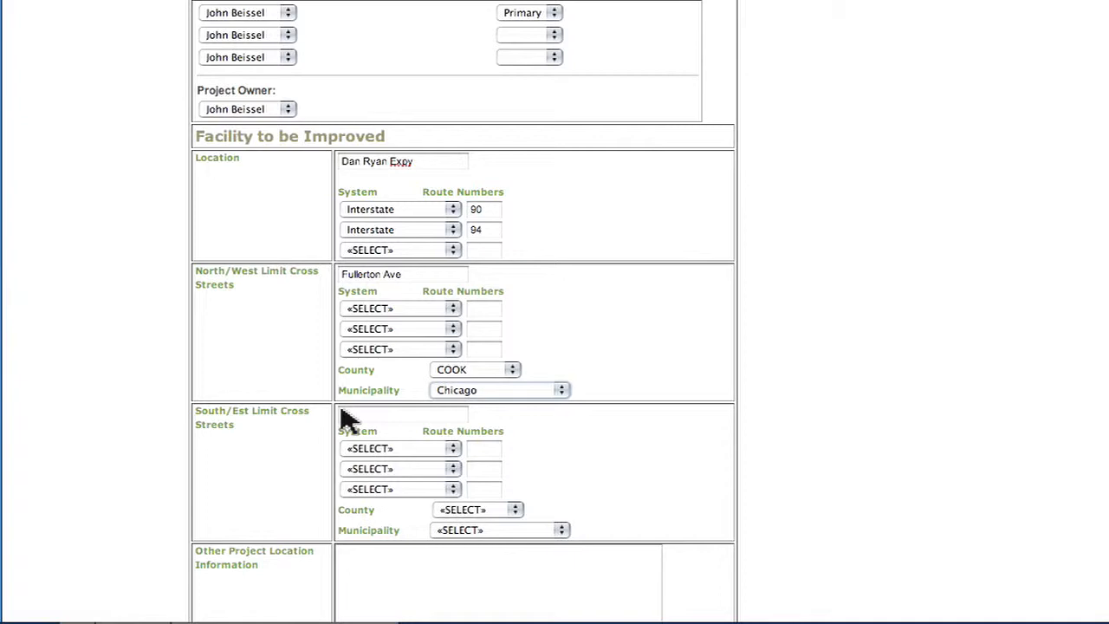
pyautogui.scroll(3)
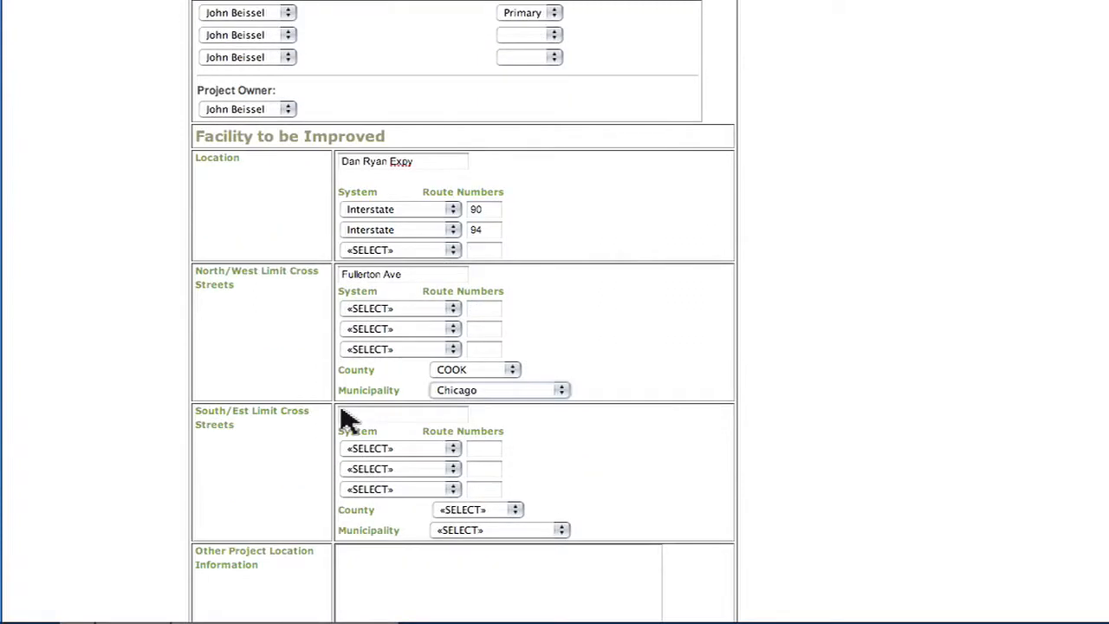
# Enter Milwaukee Ave on State Route 21 as south/east limit, county COOK, municipality Chicago.
pyautogui.click(401, 414)
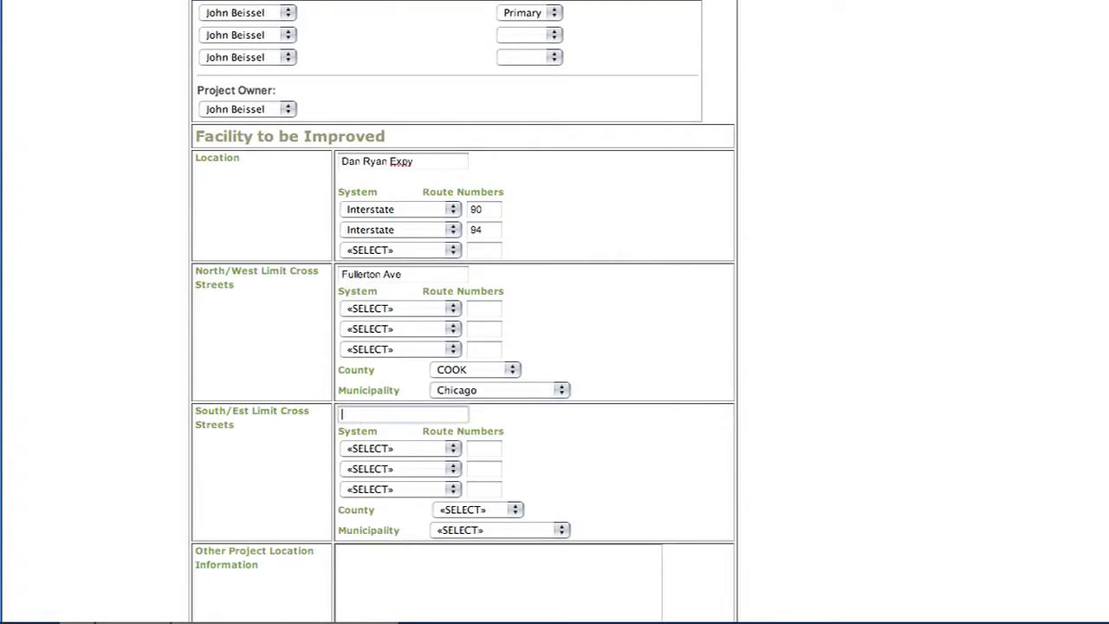
pyautogui.write('Milwaukee Ave')
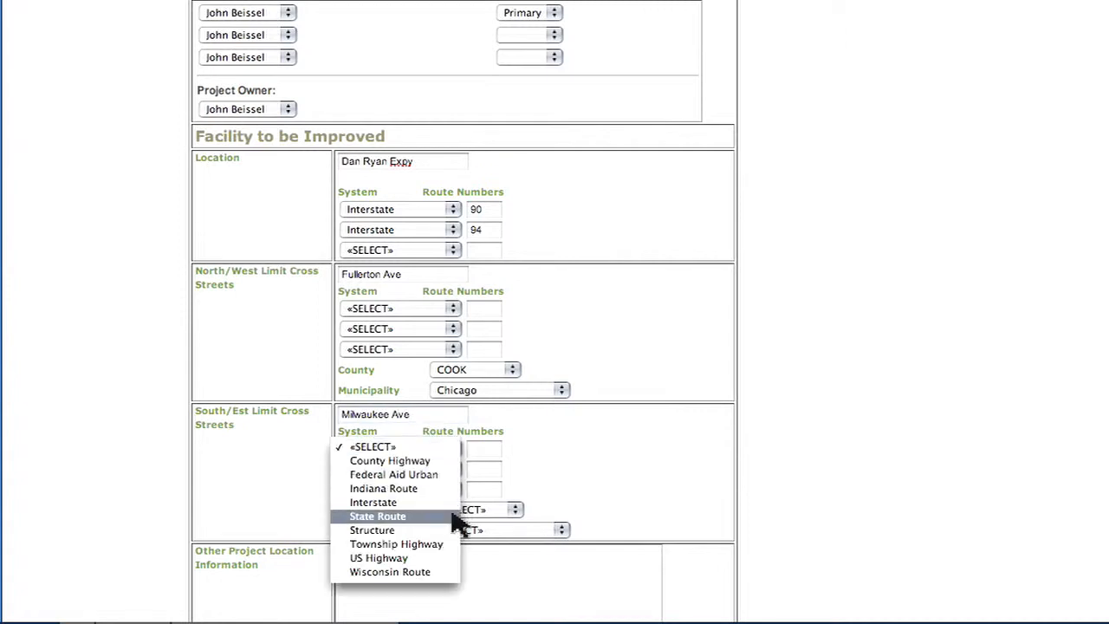
pyautogui.click(378, 516)
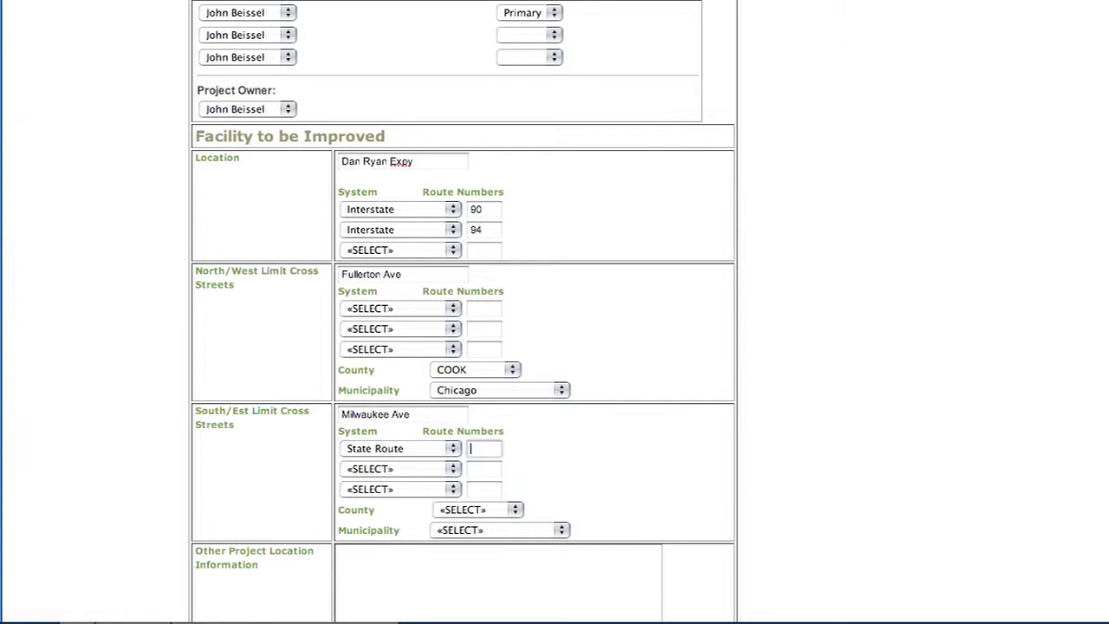
pyautogui.write('21')
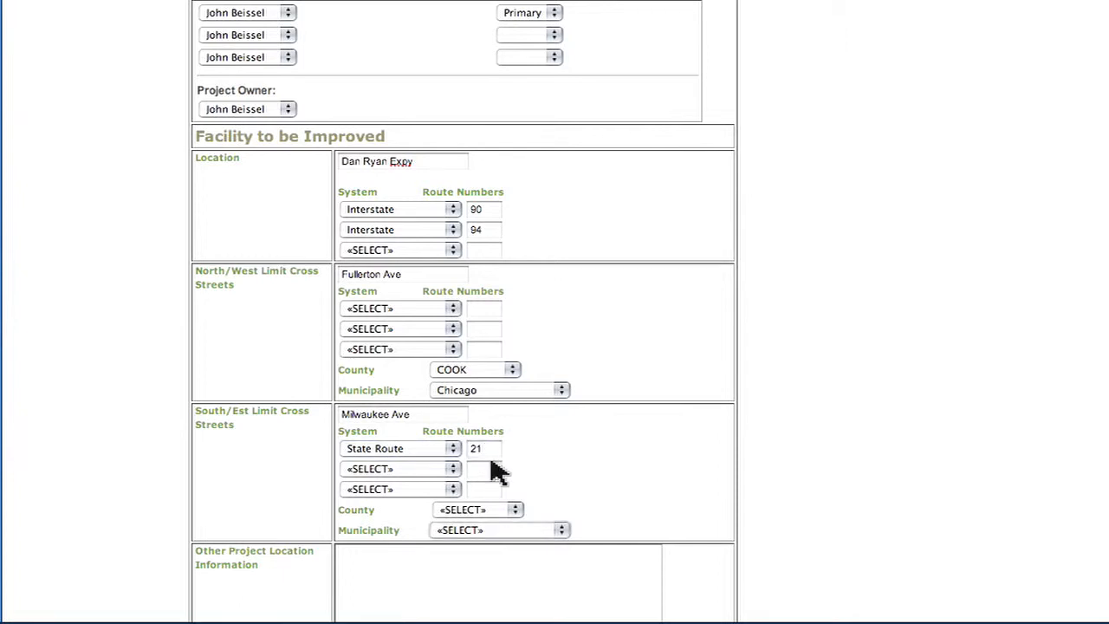
pyautogui.click(477, 509)
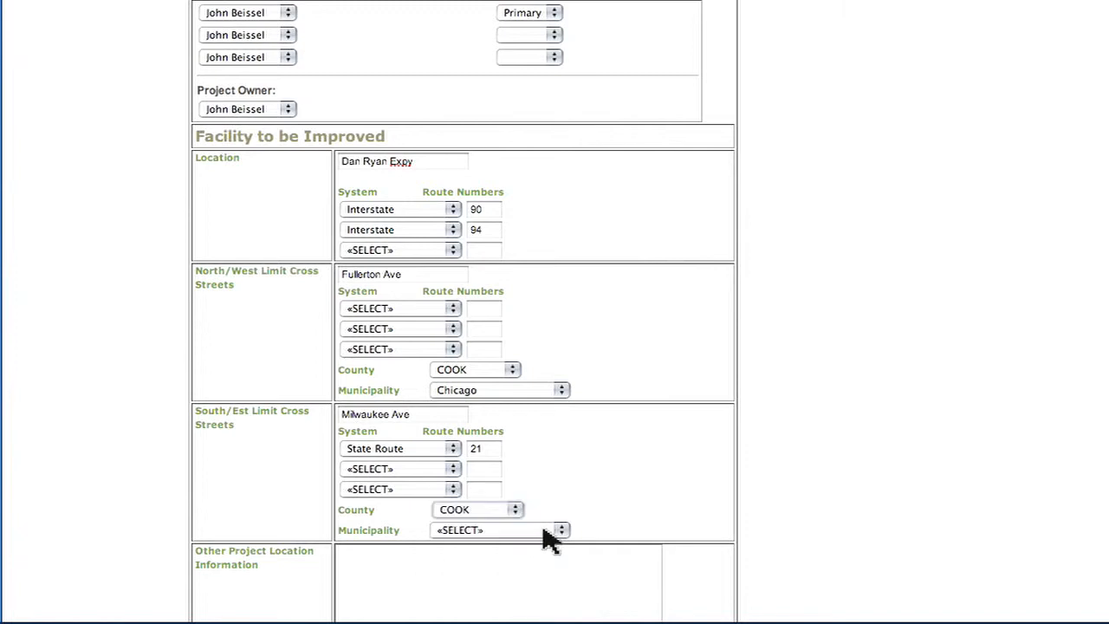
pyautogui.click(558, 530)
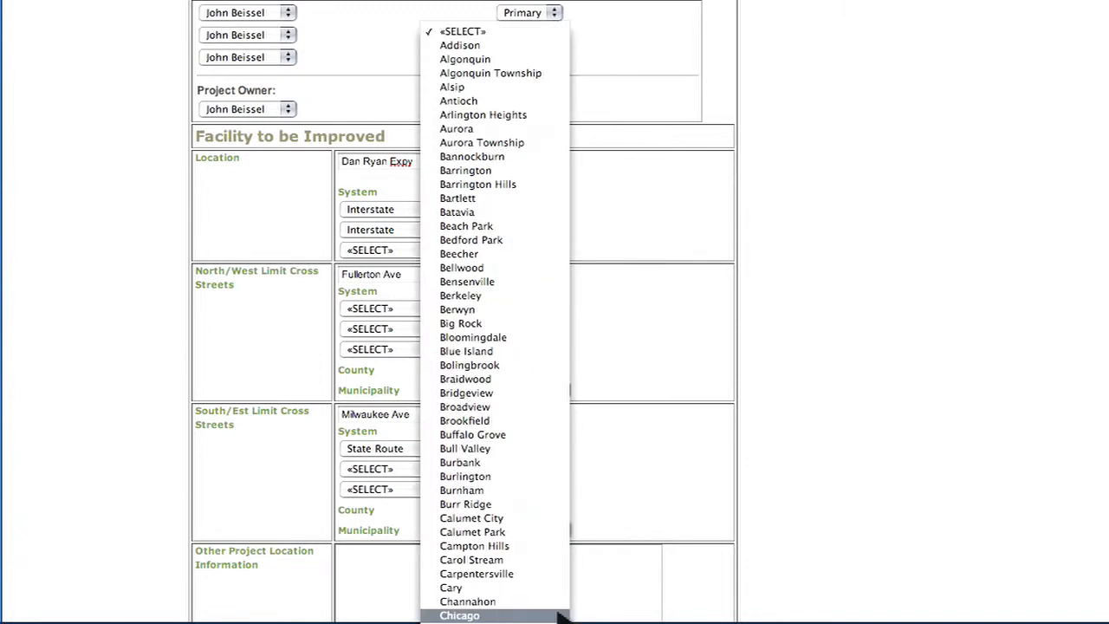
pyautogui.click(471, 617)
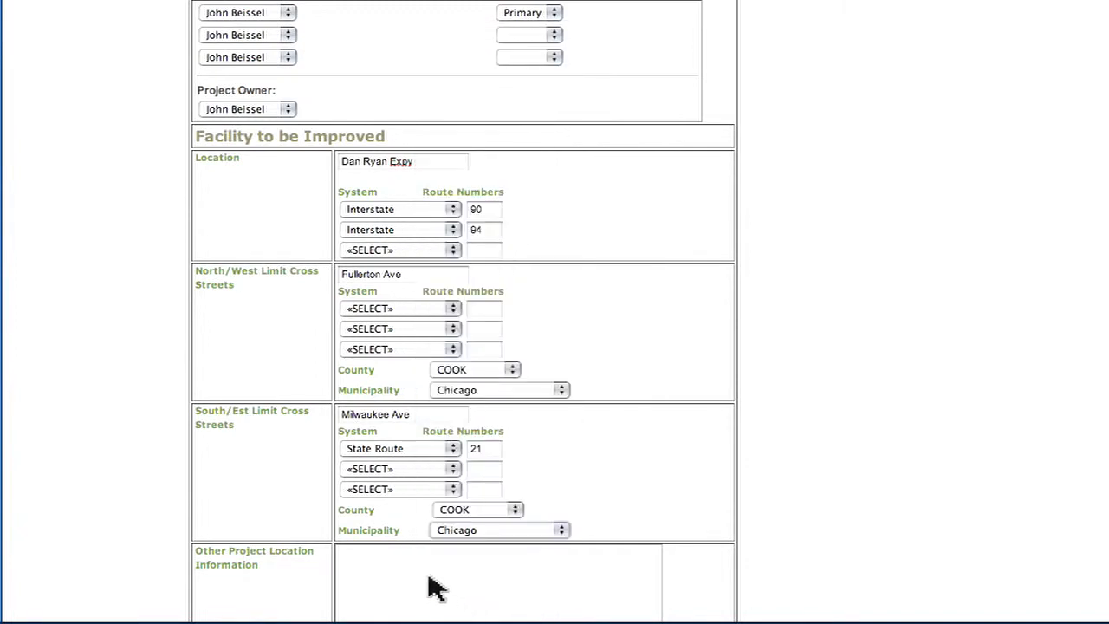
pyautogui.moveTo(343, 565)
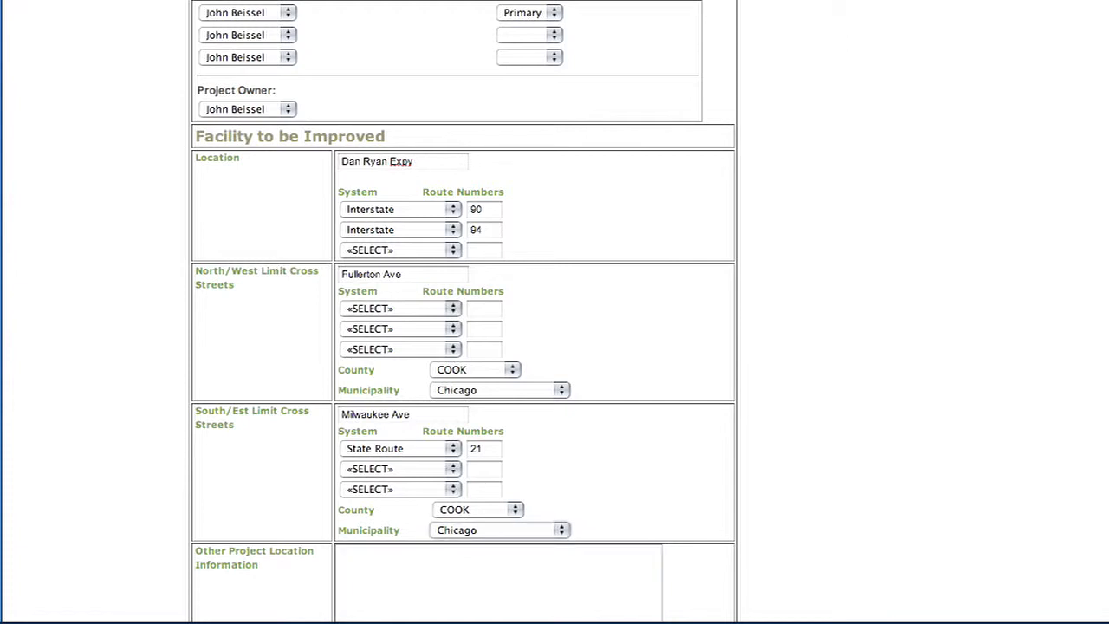
# Enter 'To include the ramp at Armitage Ave' as other project location information.
pyautogui.write('To include the ramp at')
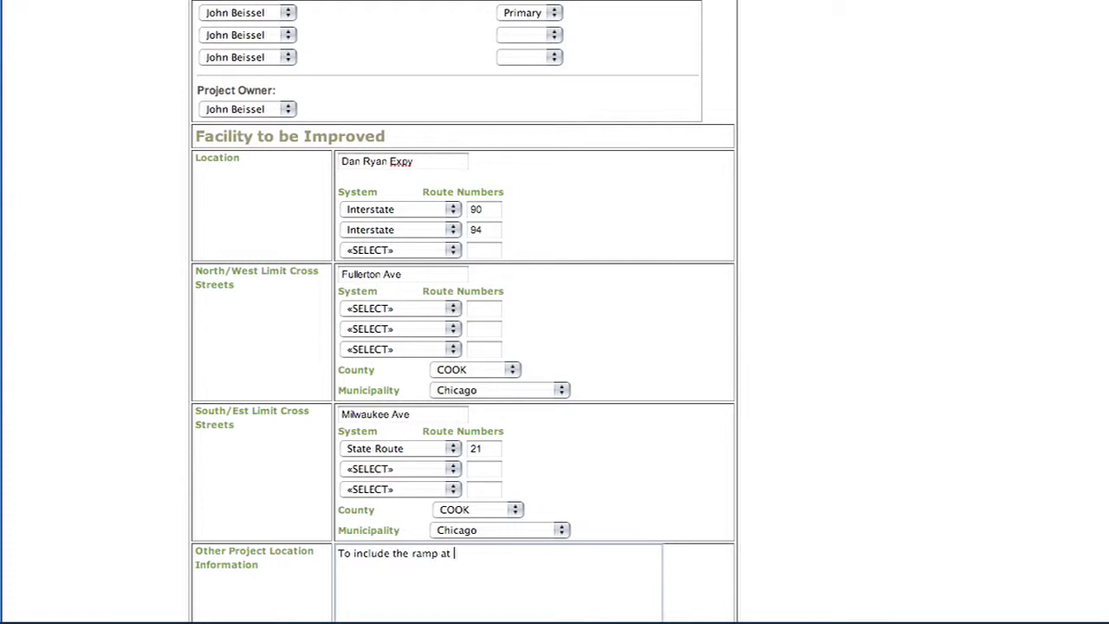
pyautogui.write('Armitage Ave')
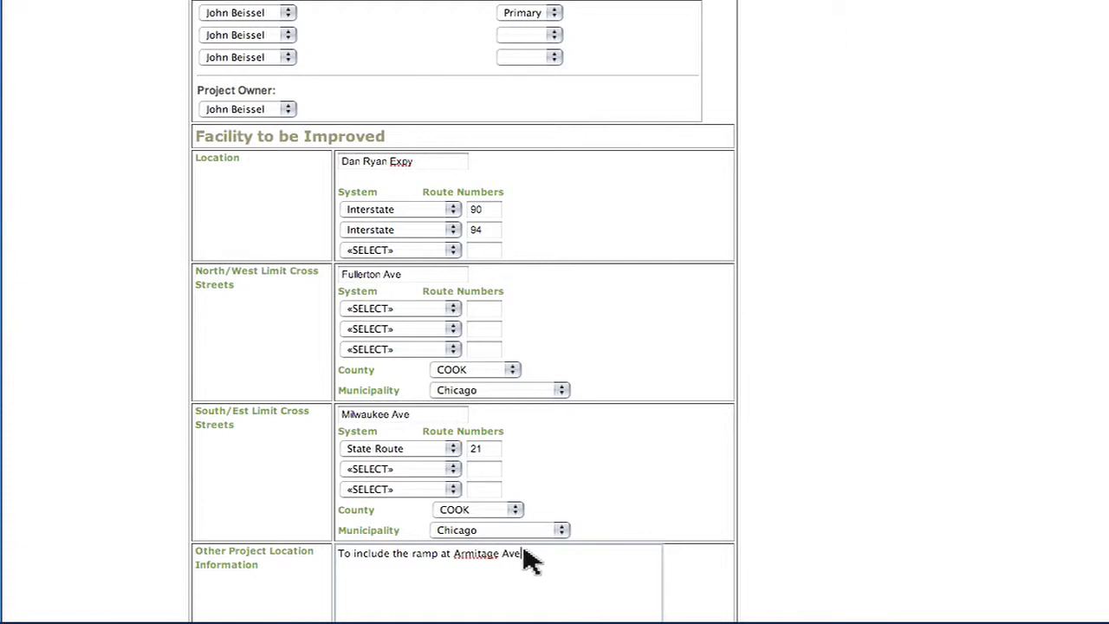
pyautogui.scroll(-3)
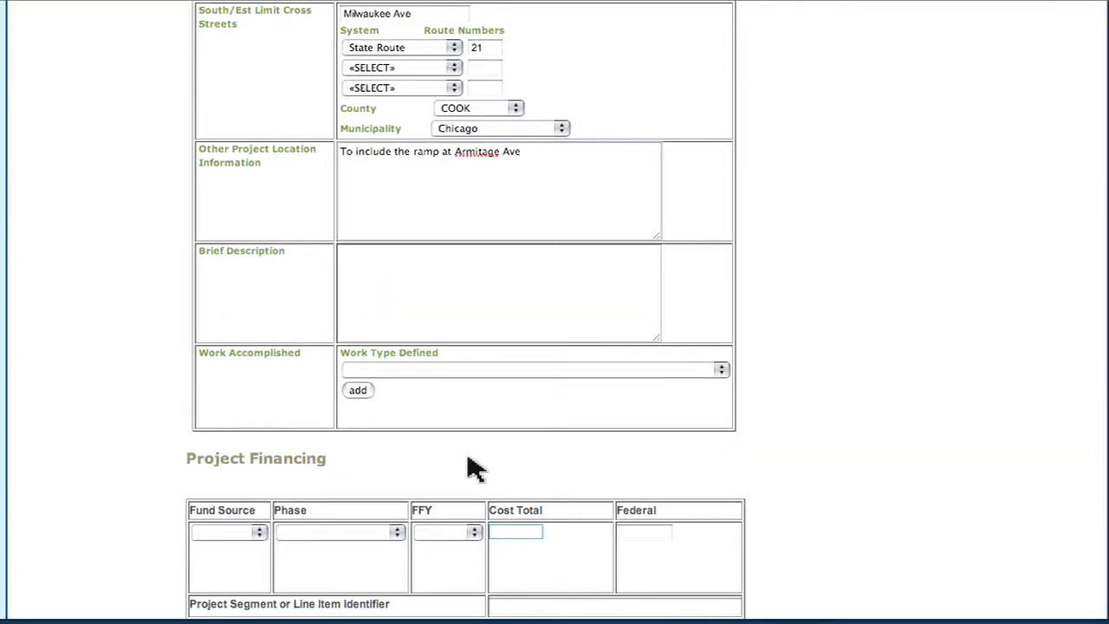
pyautogui.moveTo(350, 264)
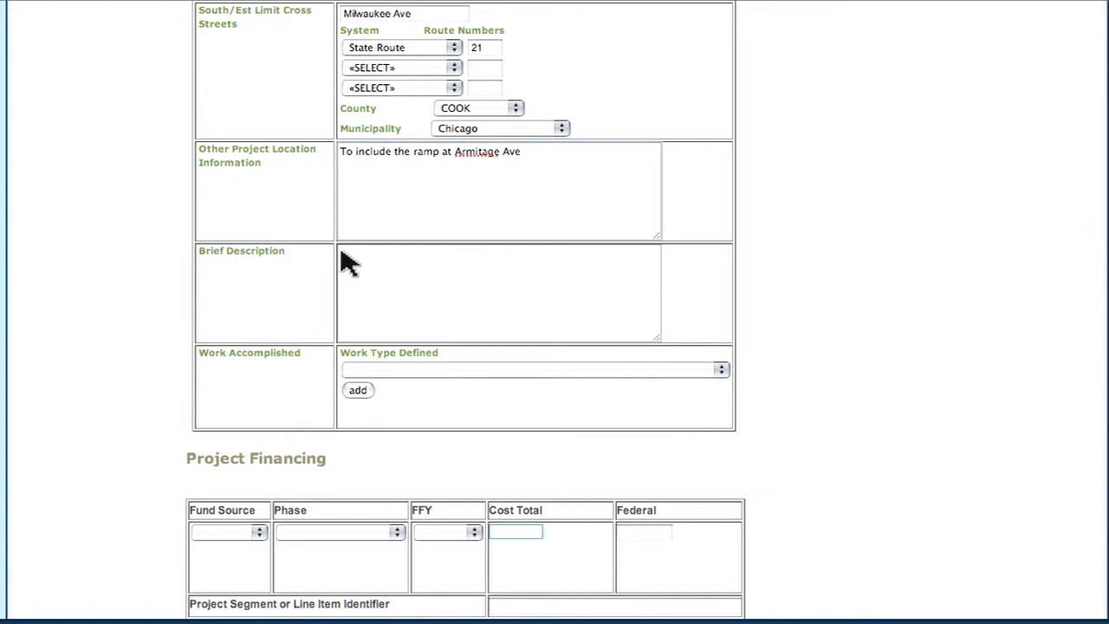
# Add ENHANCEMENT - LANDSCAPING as a defined work type under work accomplished.
pyautogui.scroll(-3)
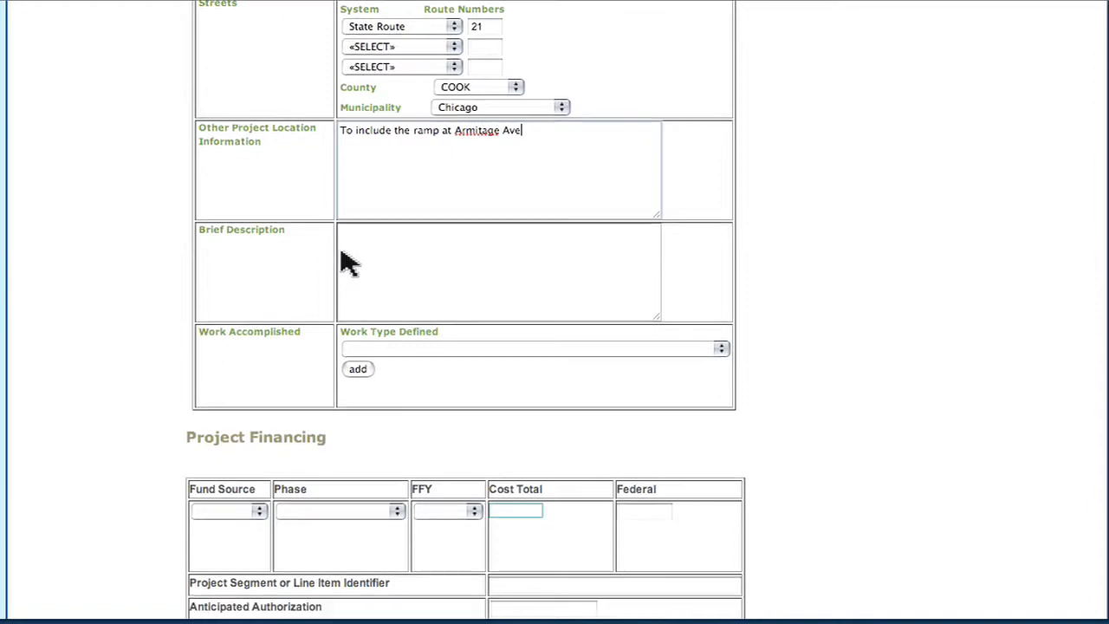
pyautogui.click(721, 348)
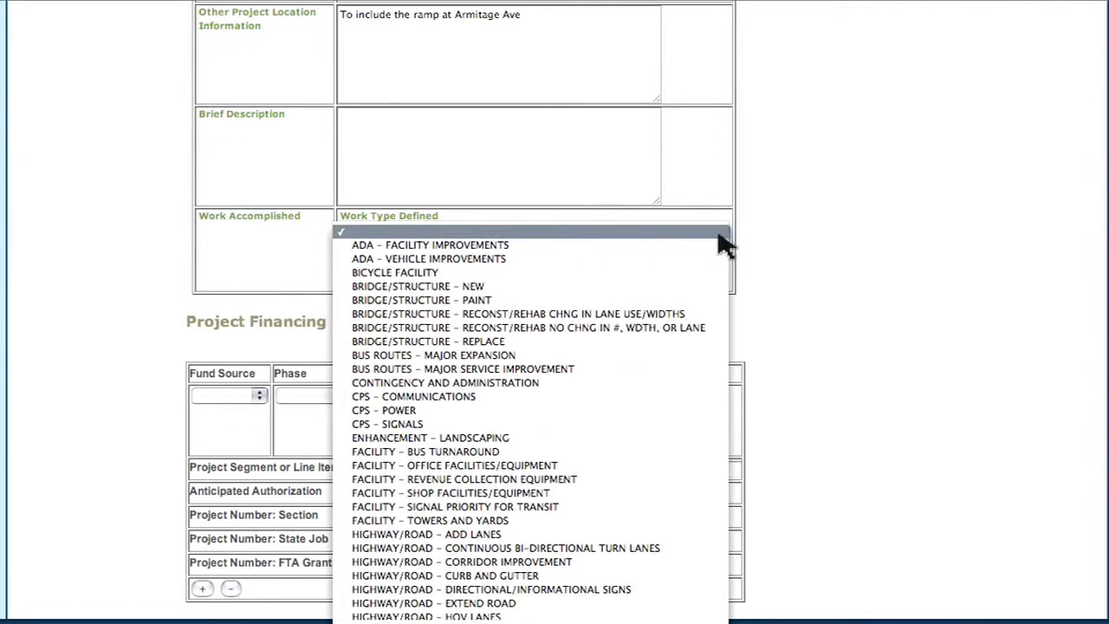
pyautogui.click(434, 437)
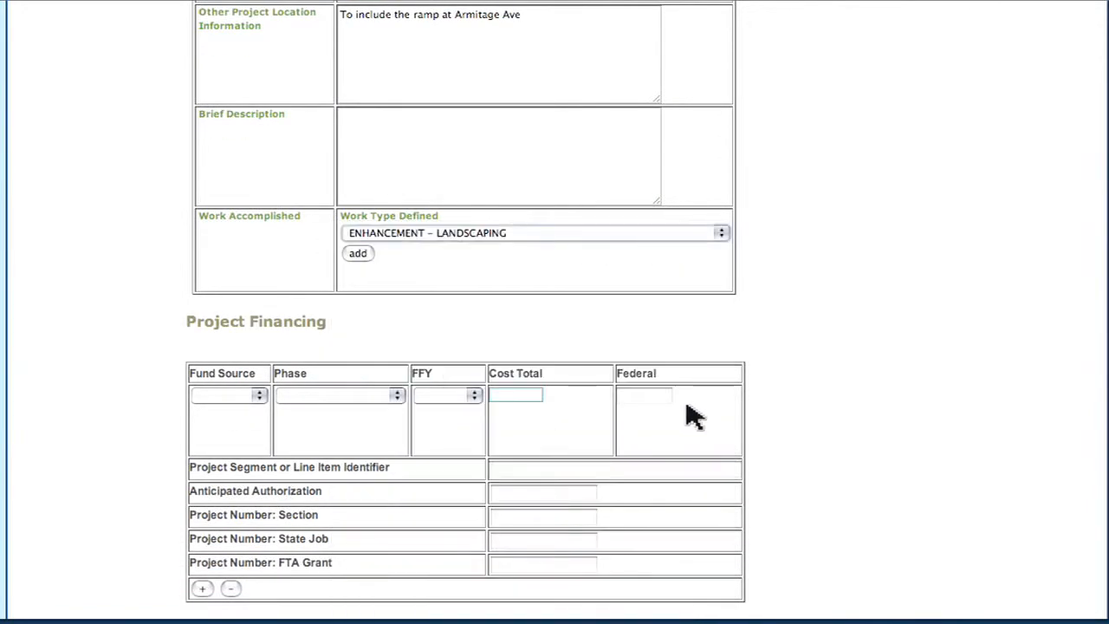
pyautogui.moveTo(484, 310)
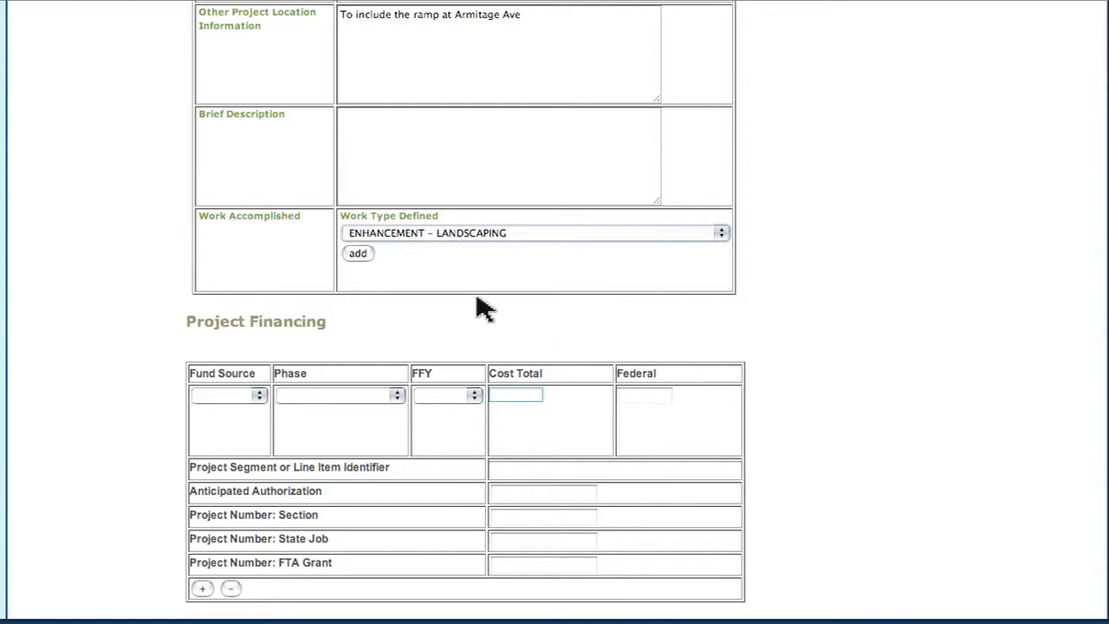
pyautogui.click(357, 253)
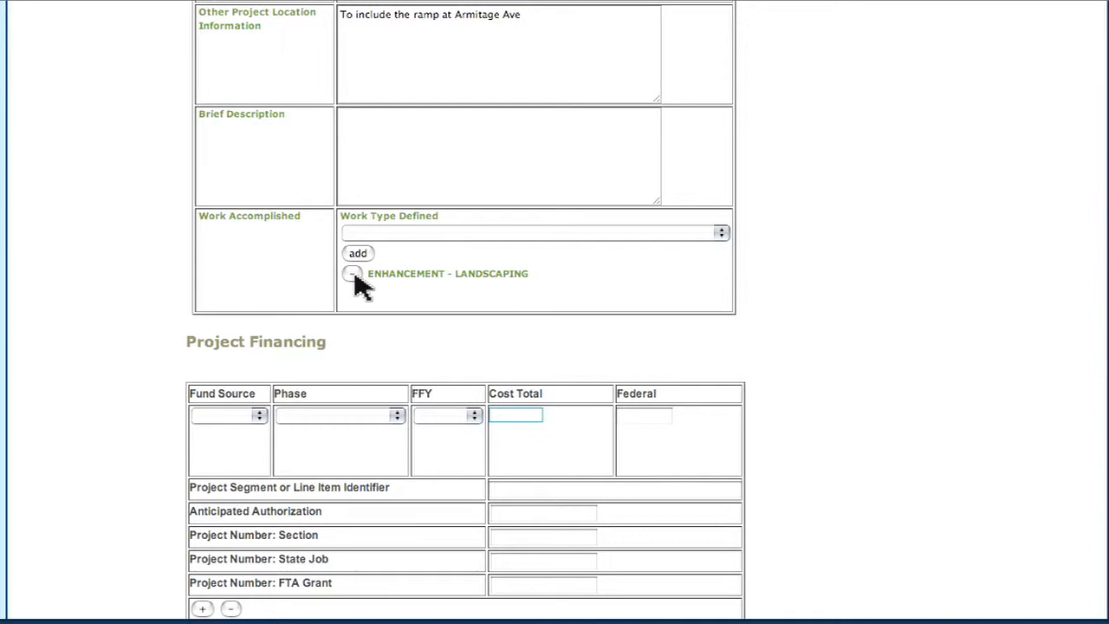
pyautogui.scroll(-3)
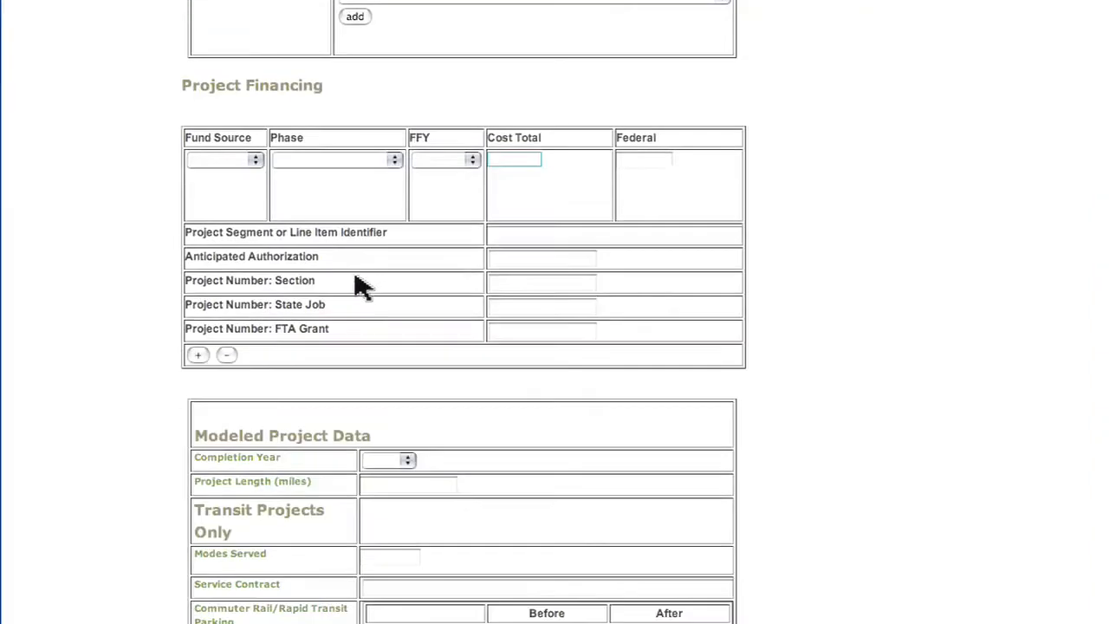
pyautogui.scroll(-3)
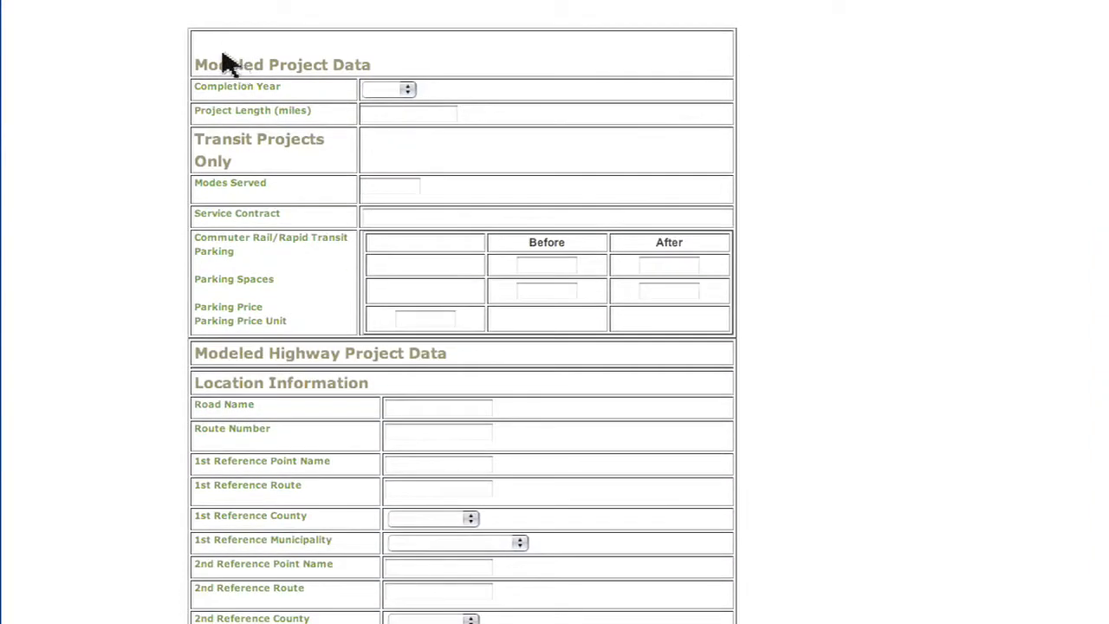
pyautogui.scroll(-3)
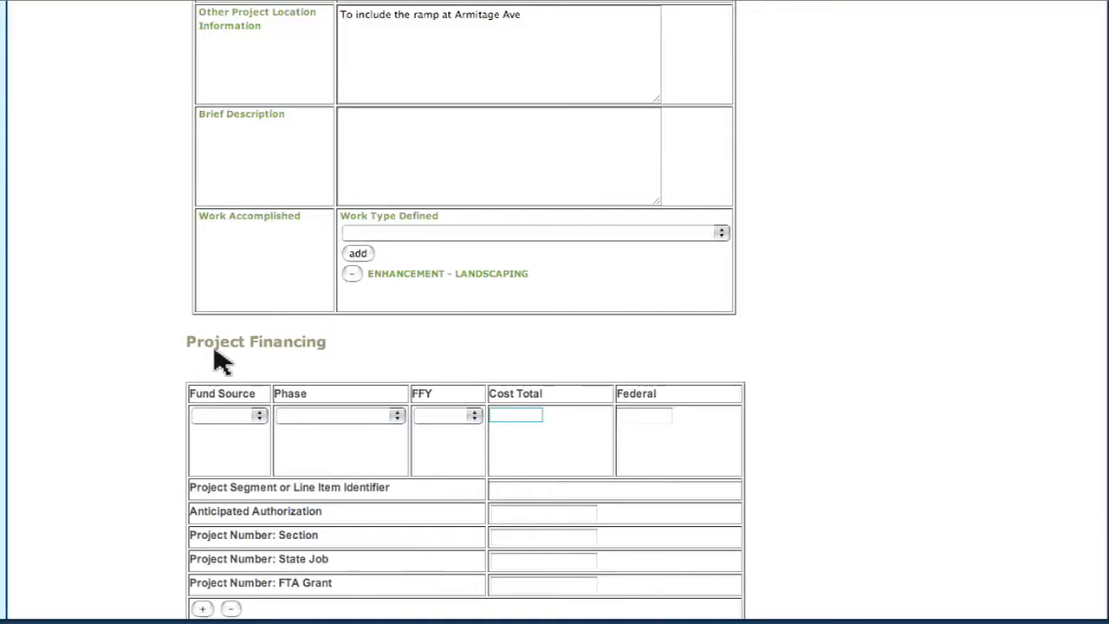
pyautogui.moveTo(333, 364)
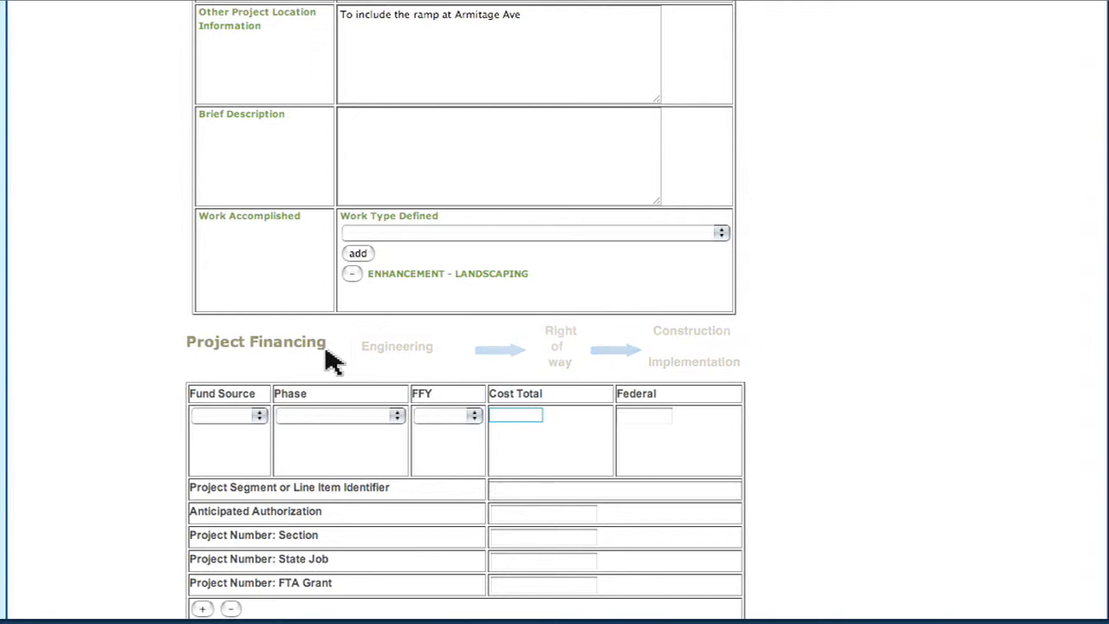
# Set the financing line to STP-C fund source, IMPLEMENTATION phase and FFY 11.
pyautogui.click(227, 416)
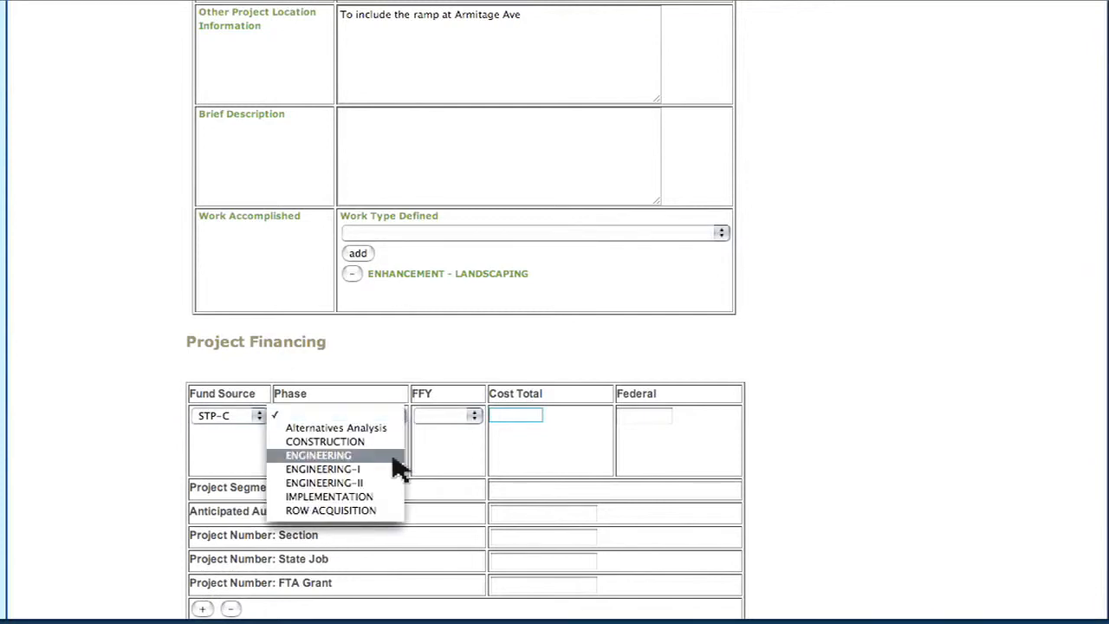
pyautogui.click(329, 496)
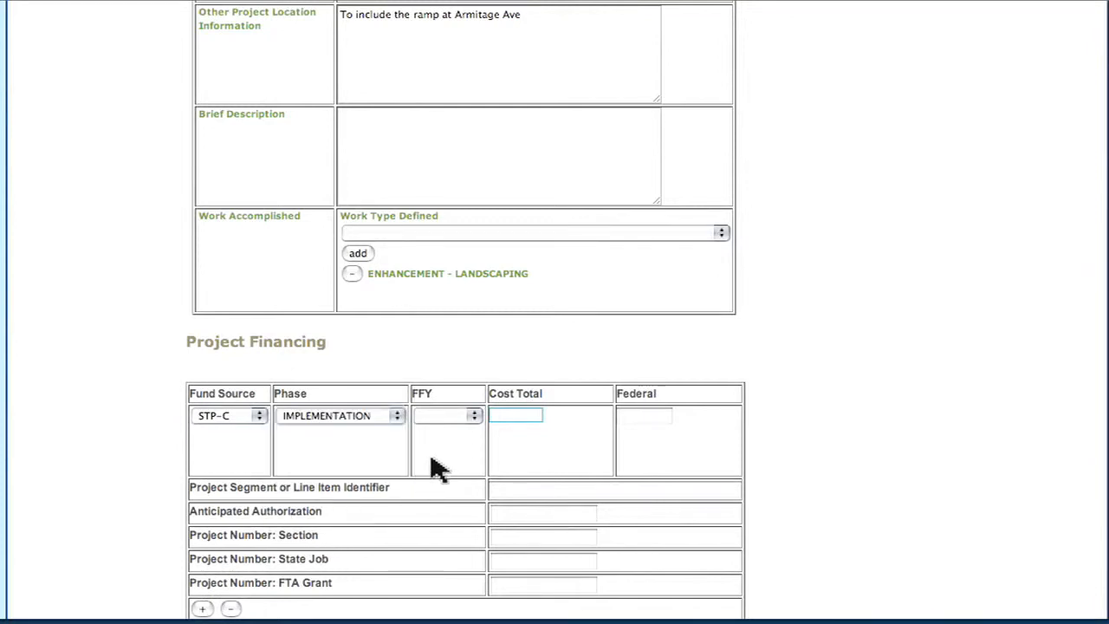
pyautogui.click(447, 416)
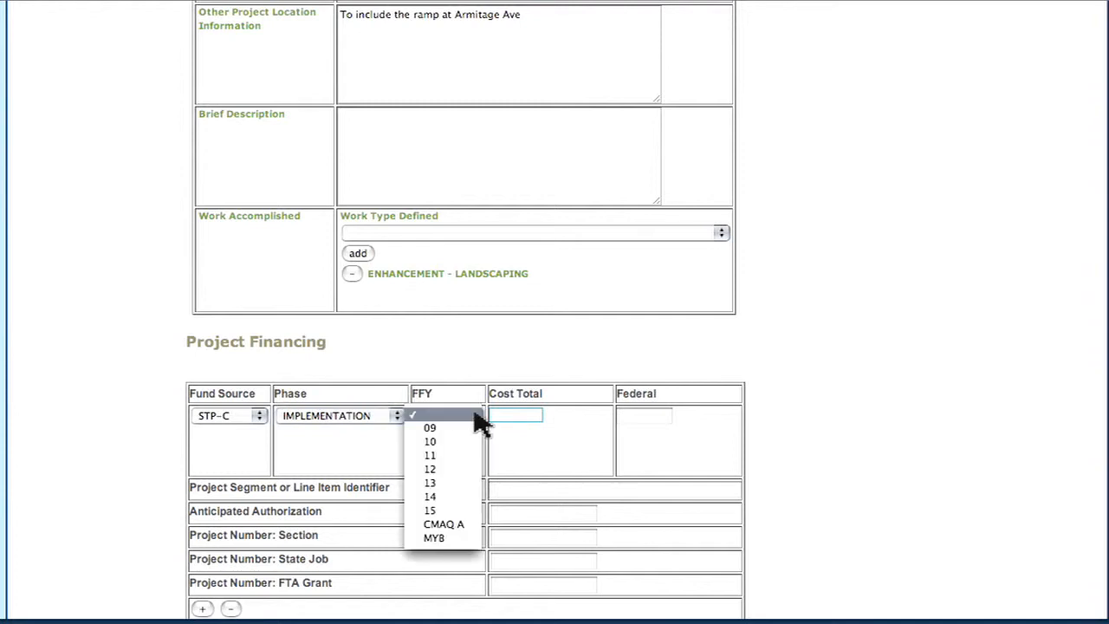
pyautogui.click(430, 456)
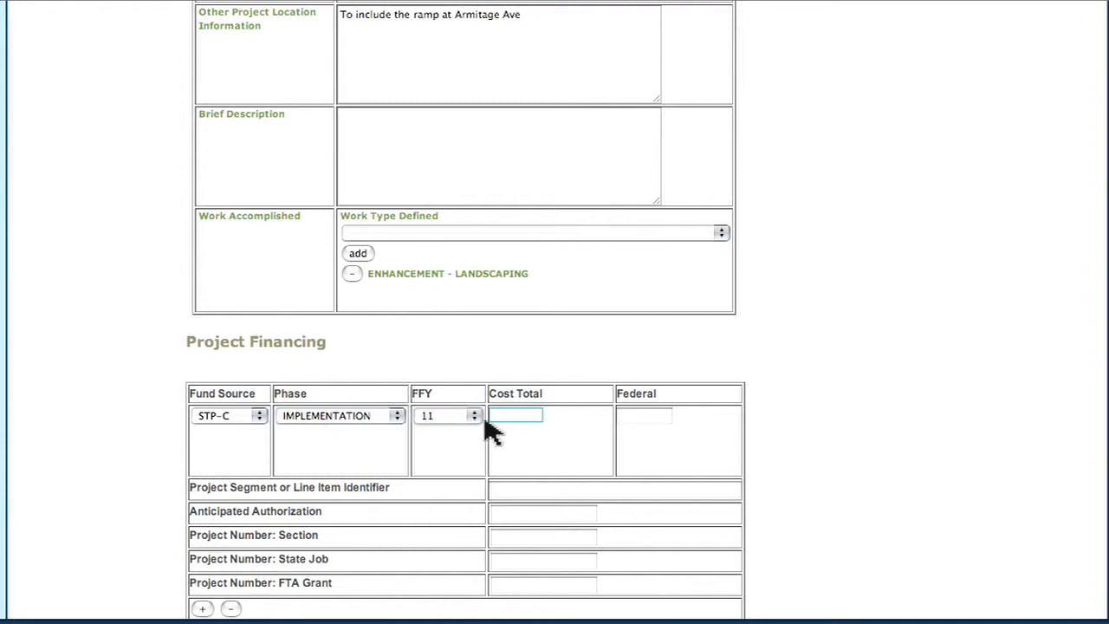
# Enter cost total 300 and federal share 240 for the financing line.
pyautogui.write('300')
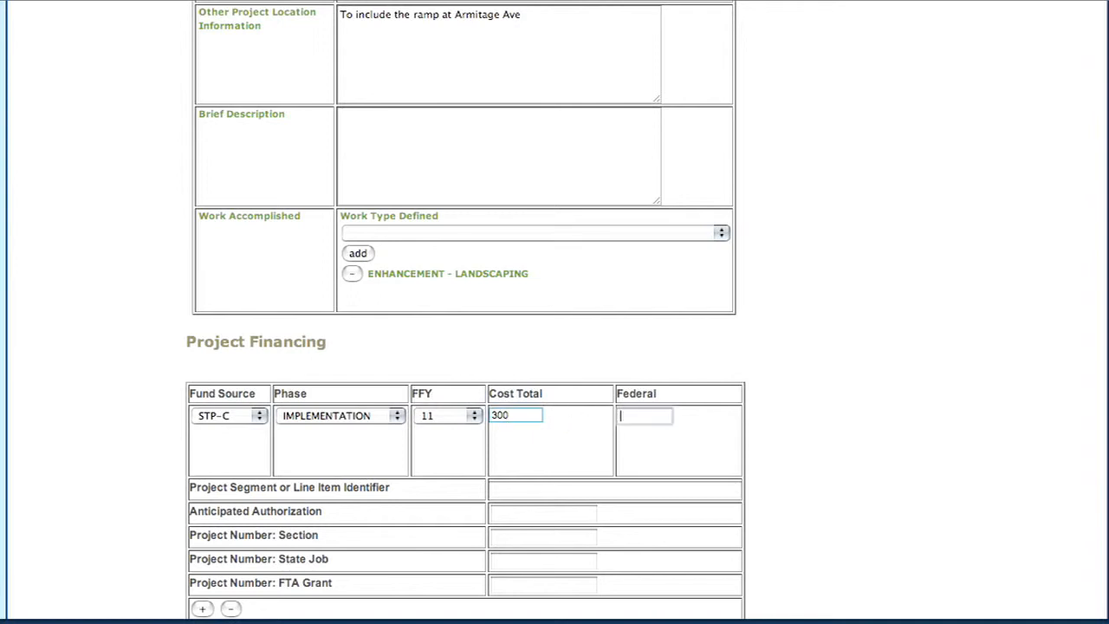
pyautogui.write('240')
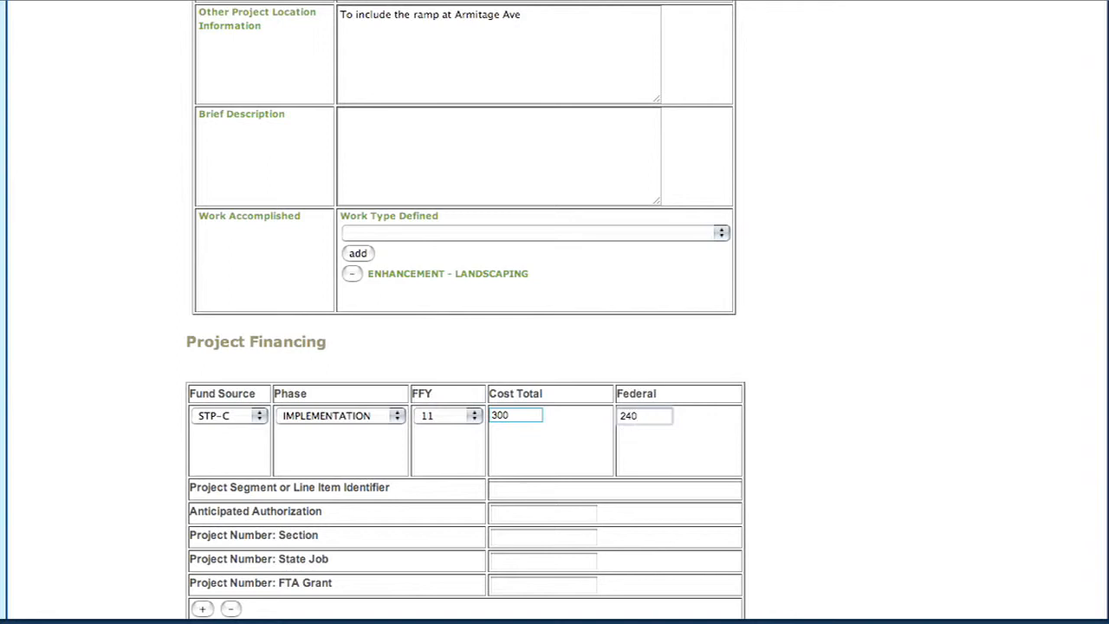
pyautogui.click(645, 416)
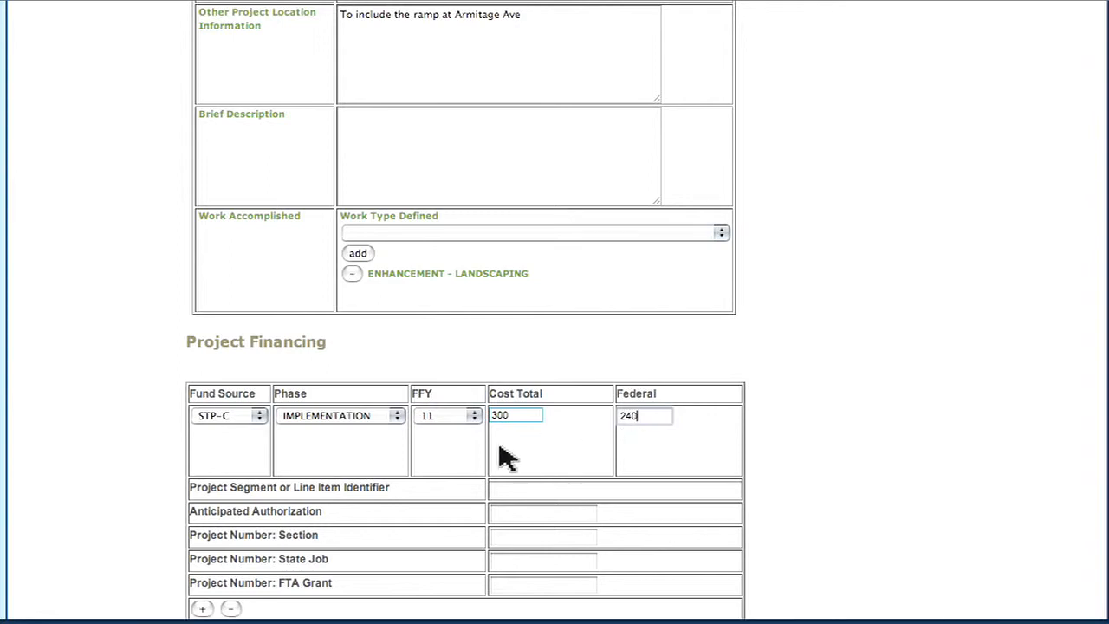
pyautogui.scroll(-3)
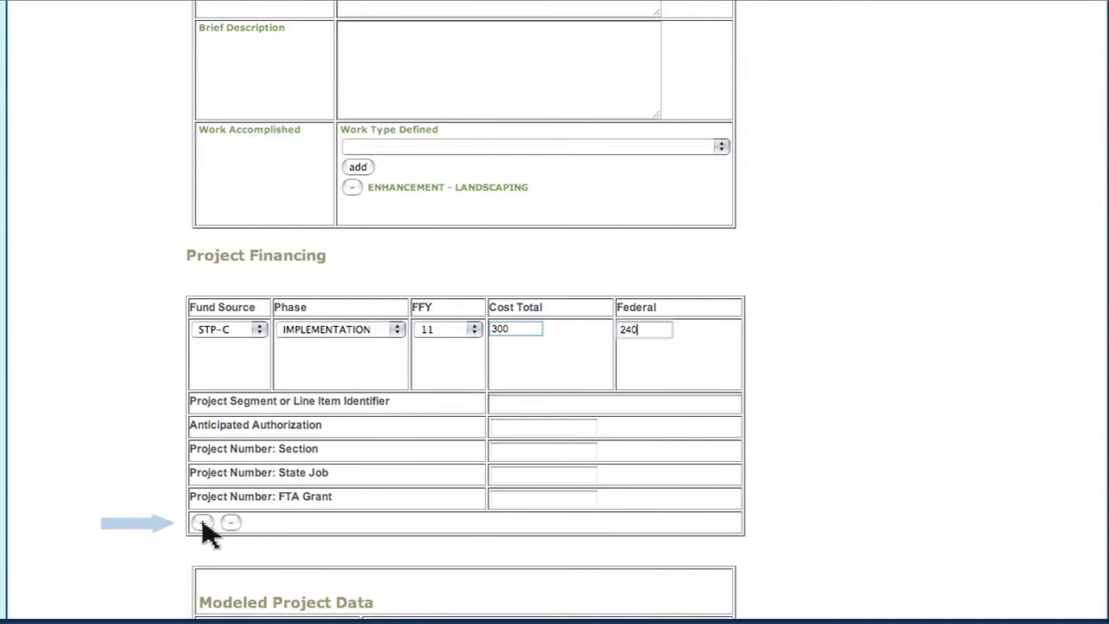
# Enter 'Includes E3' as the Project Segment or Line Item Identifier.
pyautogui.scroll(-3)
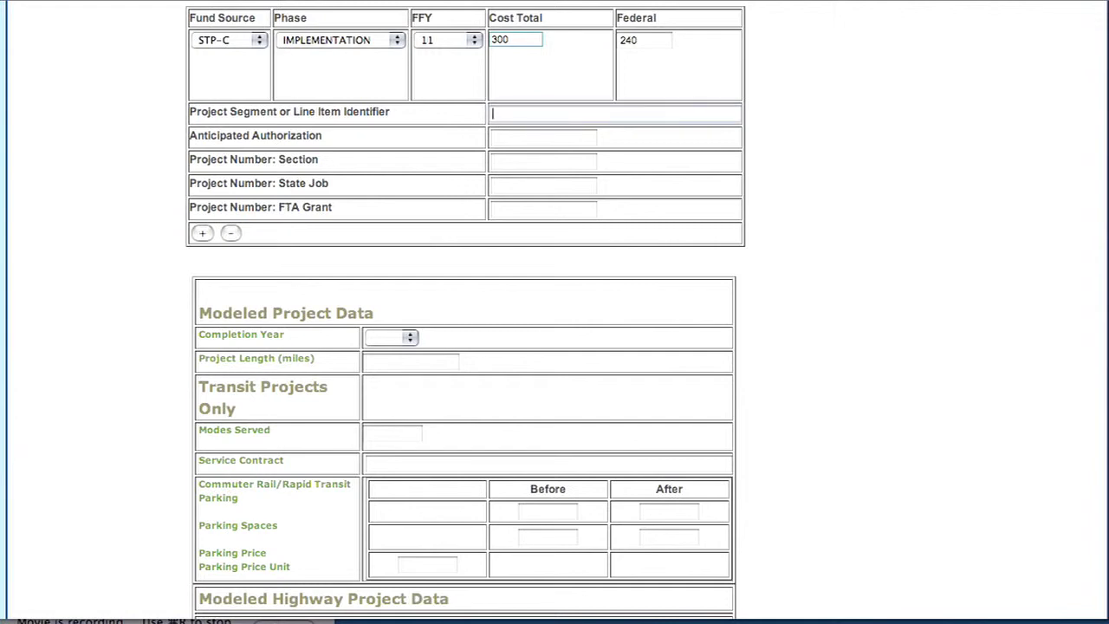
pyautogui.write('Includes')
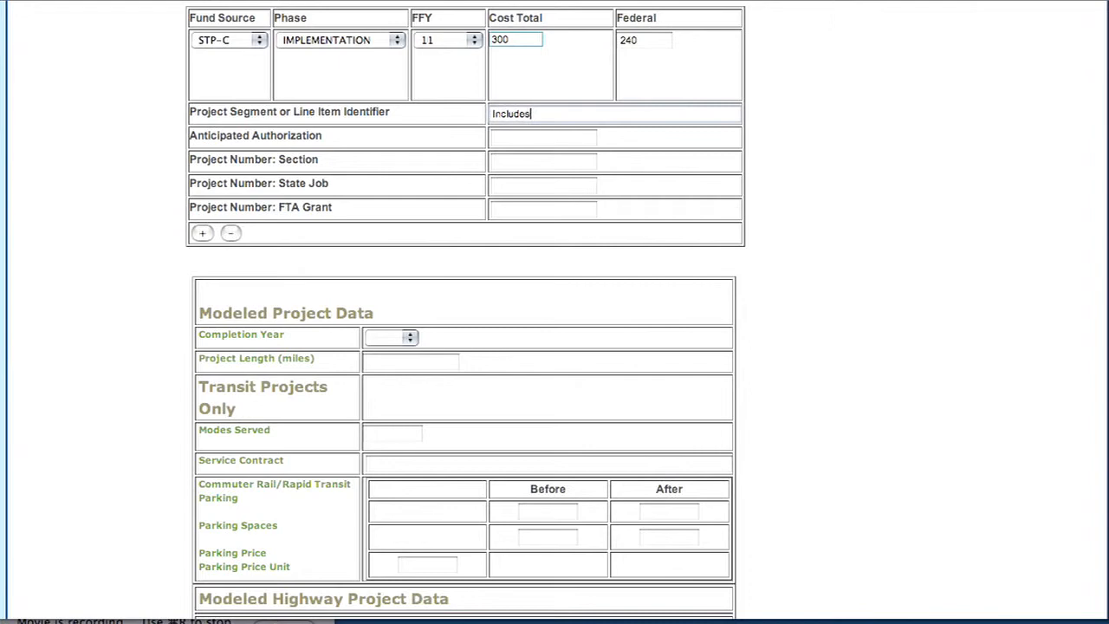
pyautogui.write('E3')
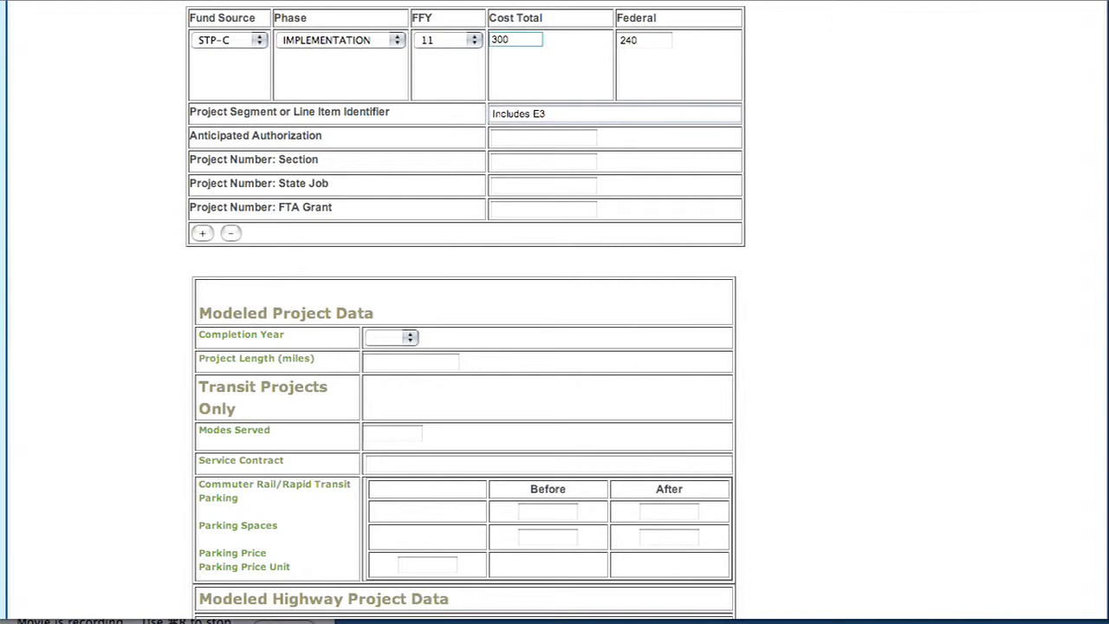
pyautogui.moveTo(553, 171)
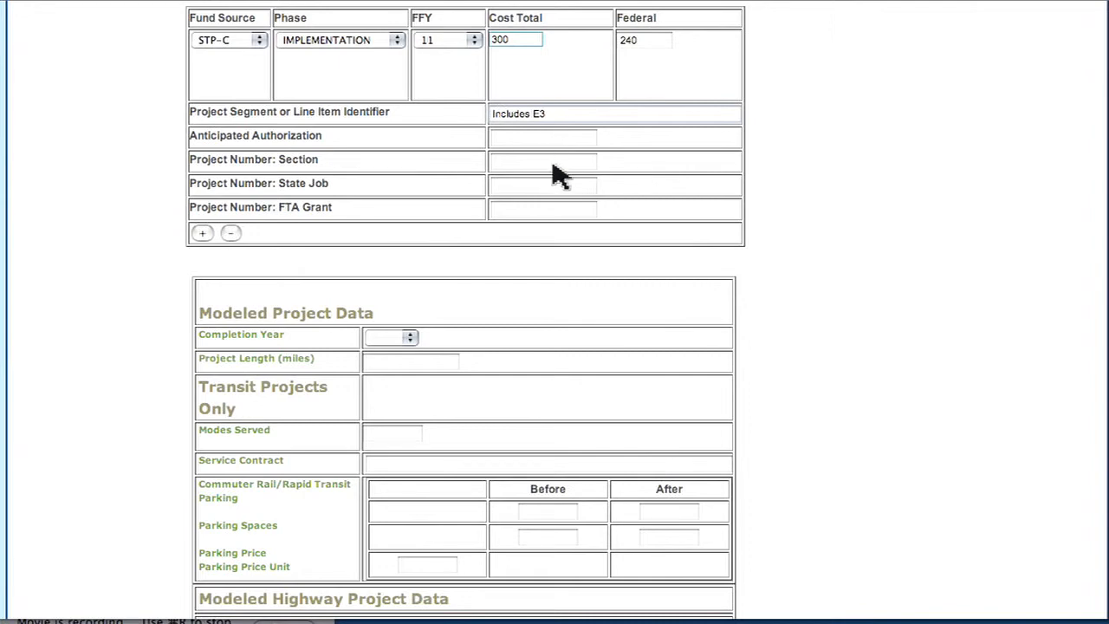
# Pick 09/16/2011 as the financing line's anticipated authorization date.
pyautogui.click(542, 137)
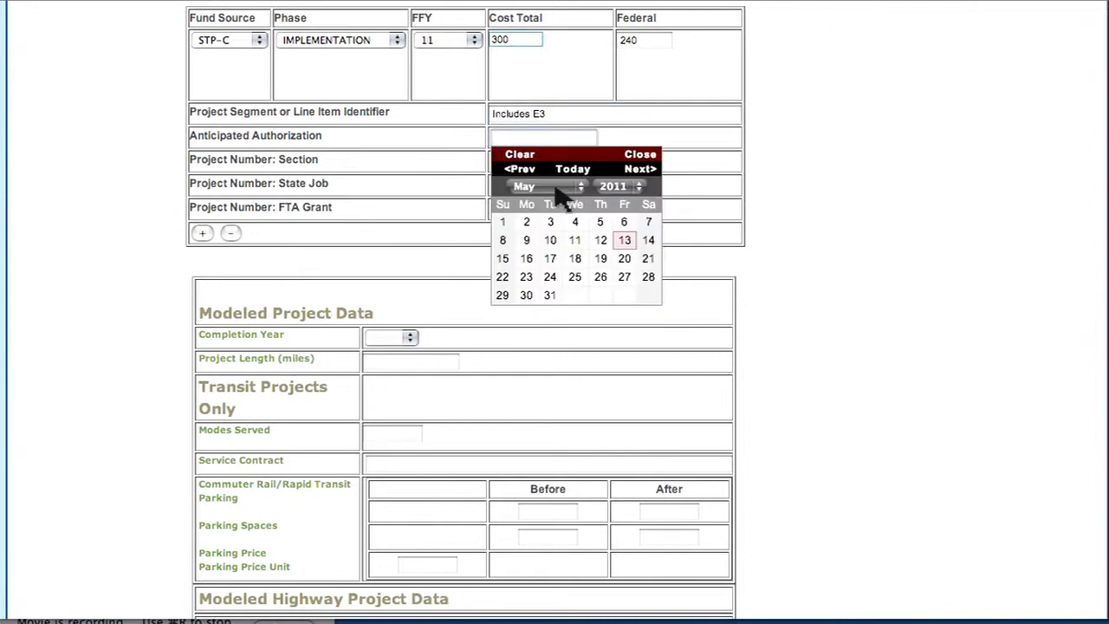
pyautogui.click(546, 186)
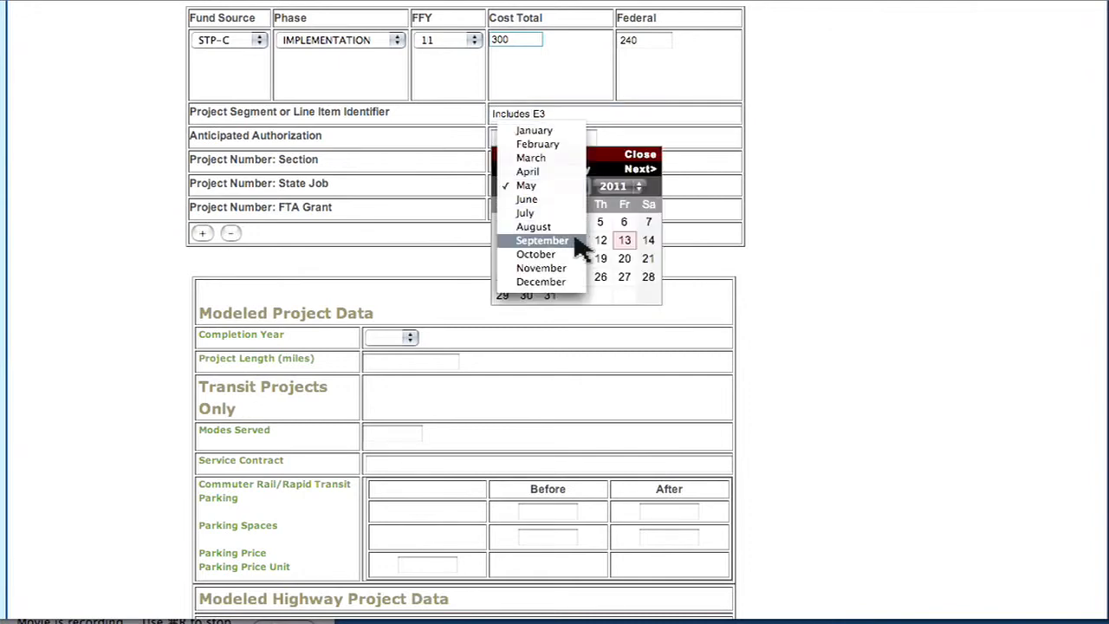
pyautogui.click(540, 239)
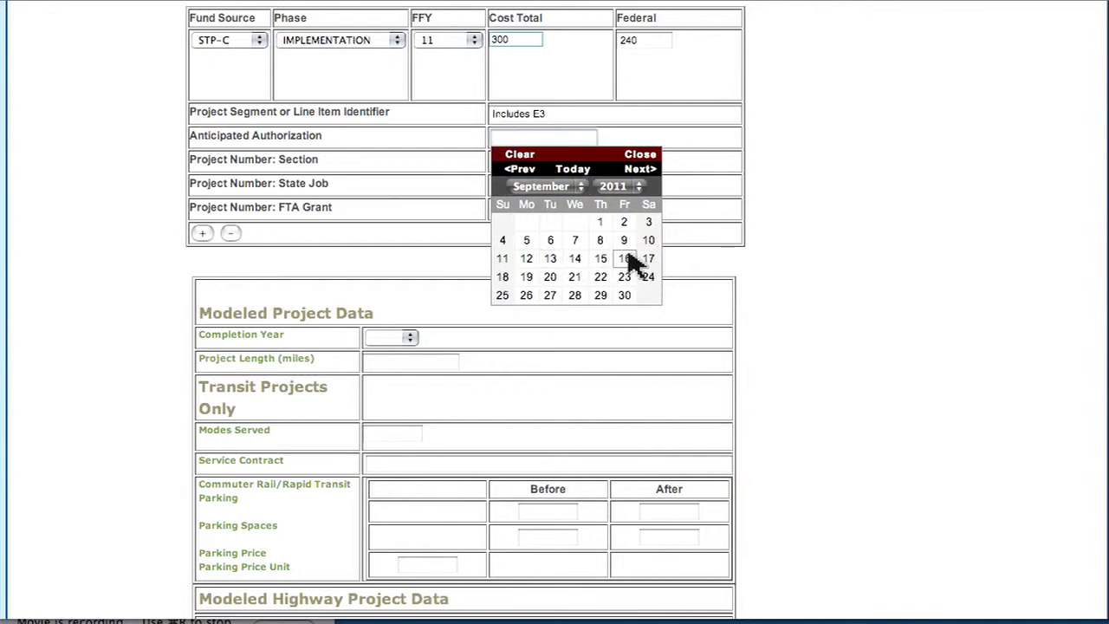
pyautogui.click(624, 258)
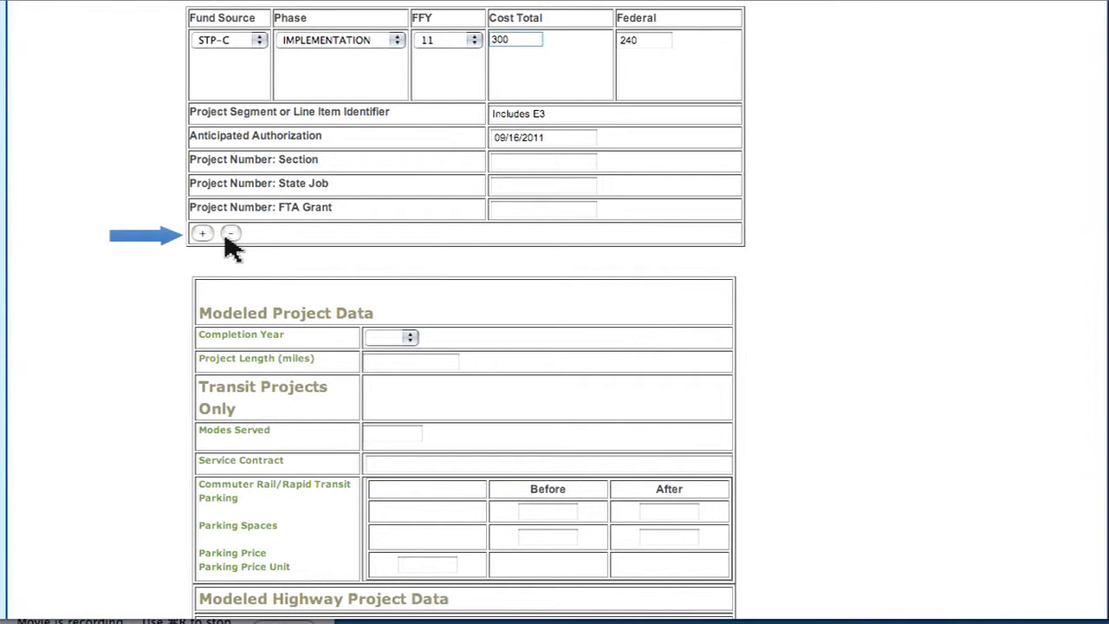
# Add a second financing line item, then remove it again.
pyautogui.click(201, 232)
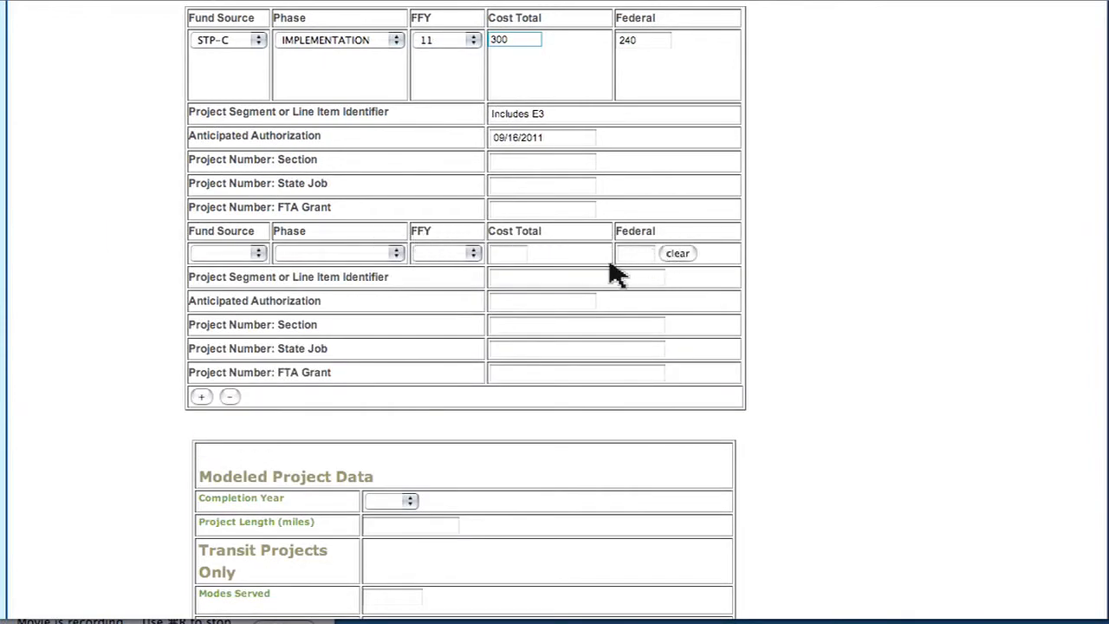
pyautogui.moveTo(229, 397)
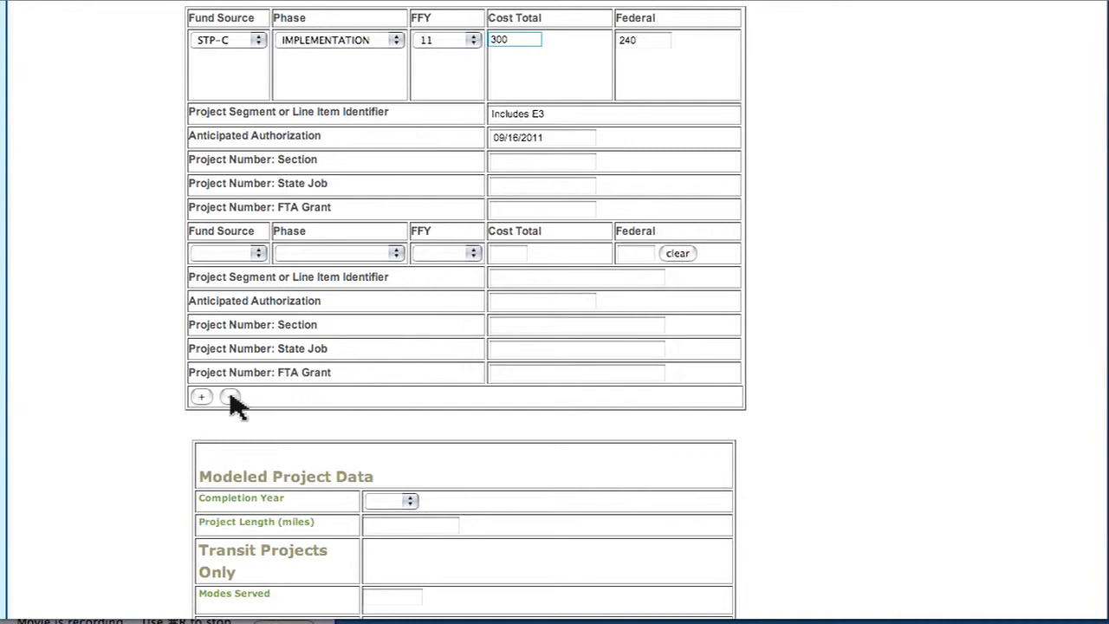
pyautogui.click(229, 395)
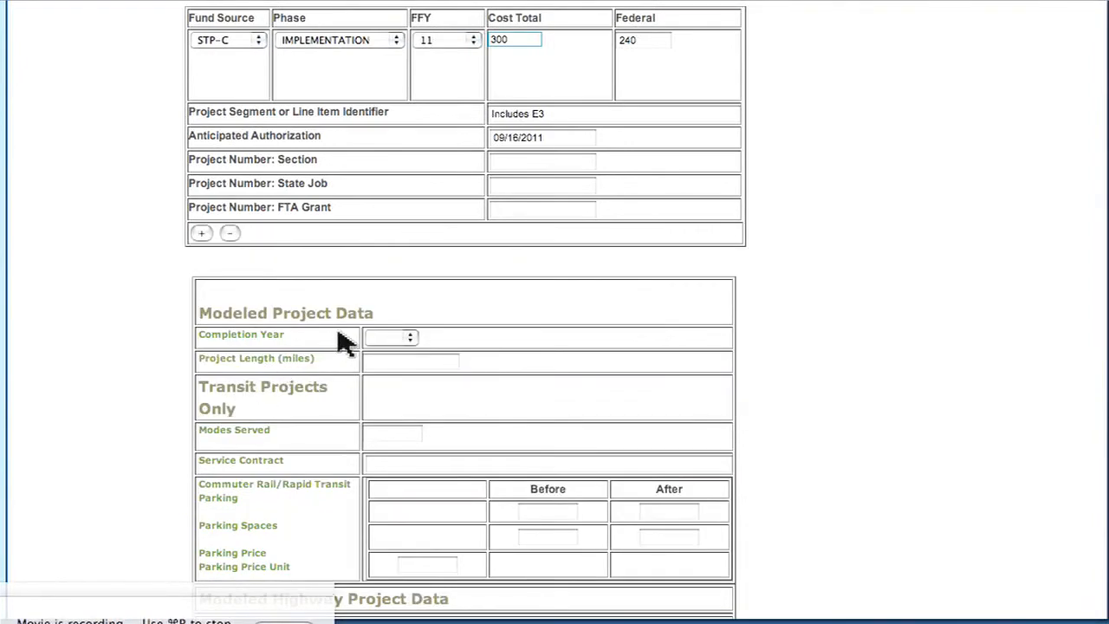
pyautogui.moveTo(385, 324)
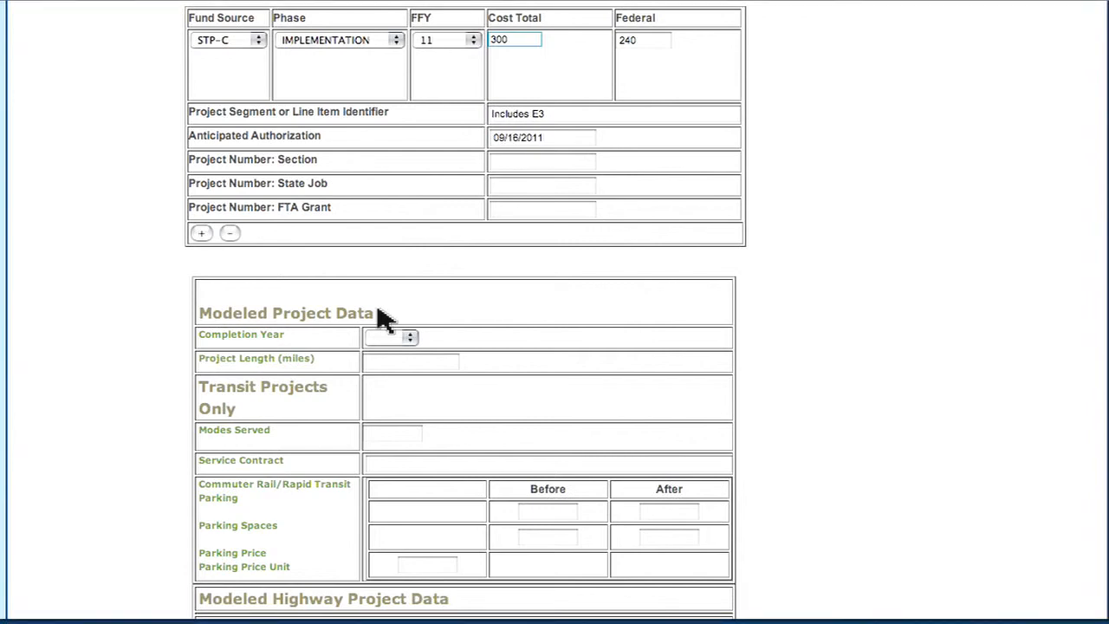
# Choose completion year 2011 and enter project length 3 under Modeled Project Data.
pyautogui.scroll(-3)
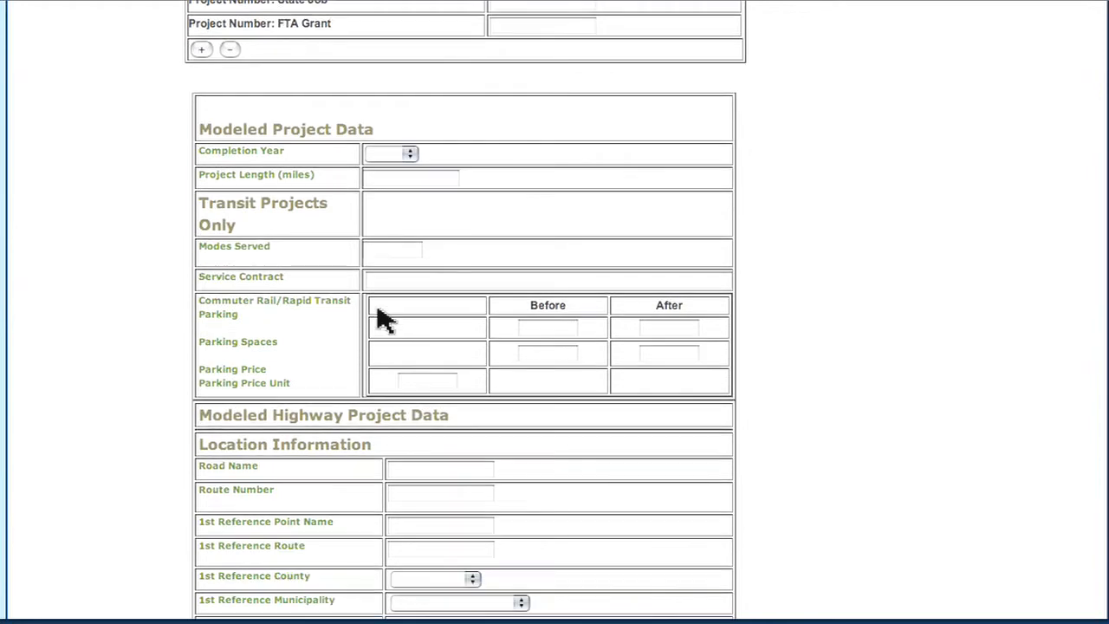
pyautogui.scroll(-3)
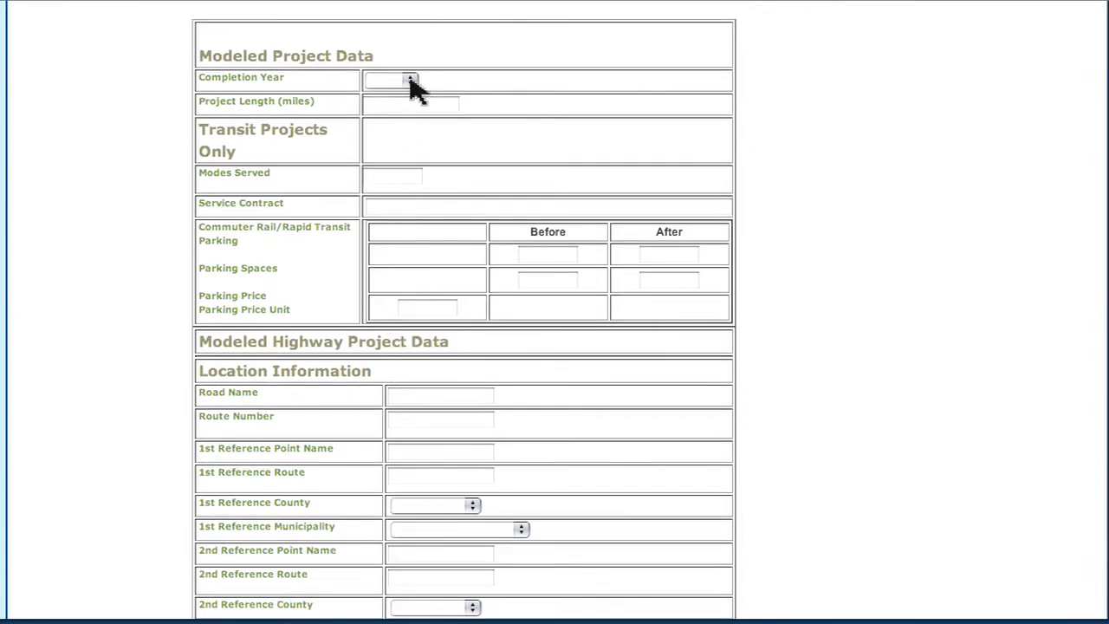
pyautogui.click(402, 82)
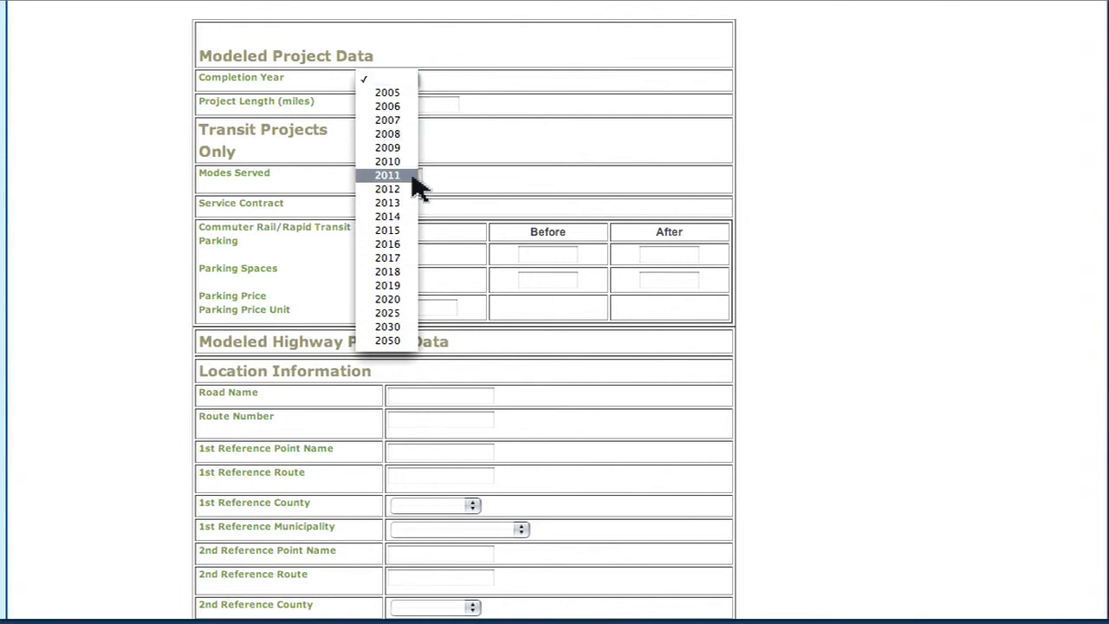
pyautogui.click(388, 175)
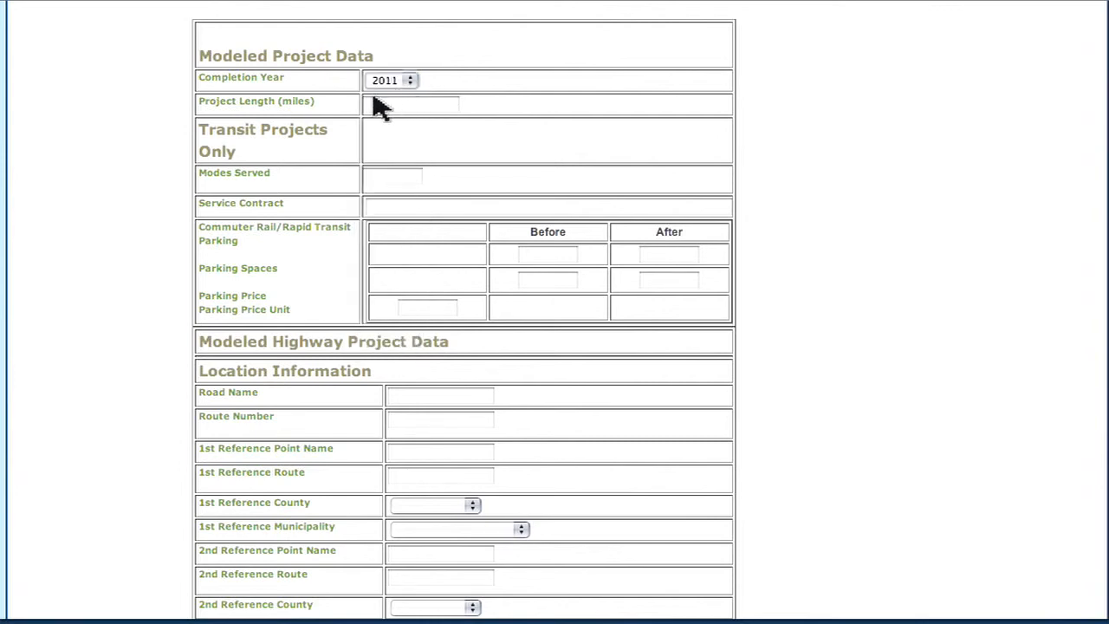
pyautogui.write('3')
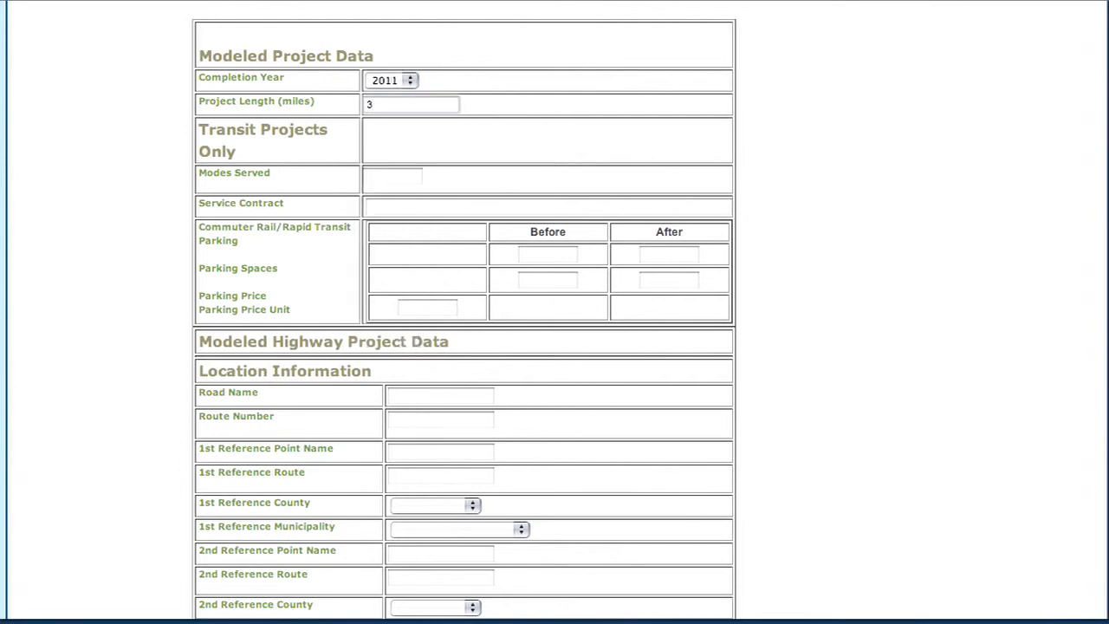
pyautogui.moveTo(407, 245)
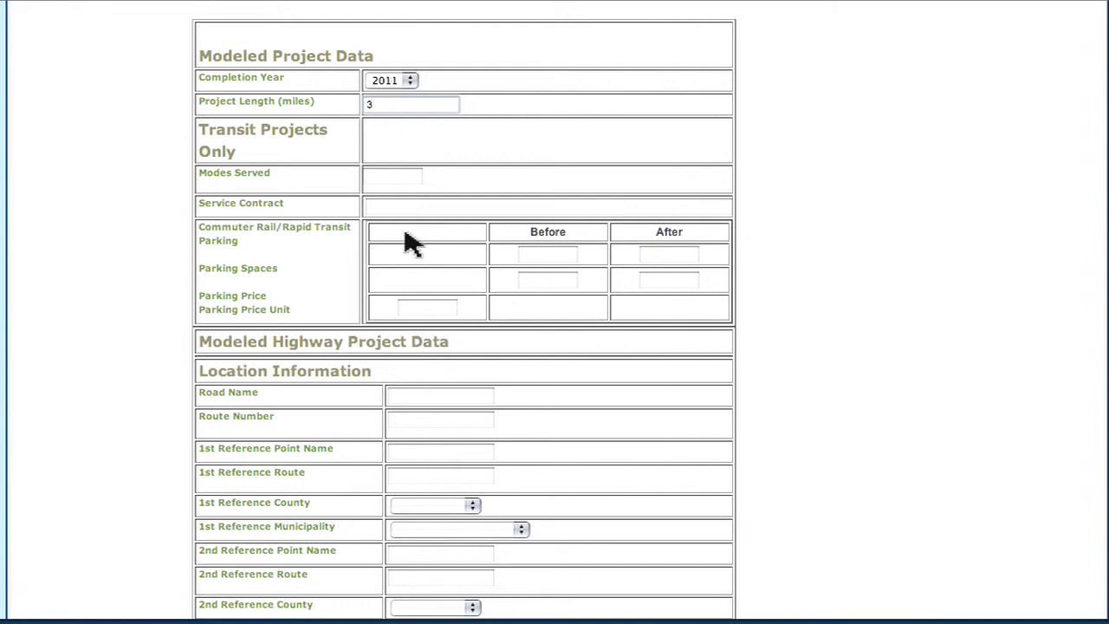
pyautogui.scroll(-3)
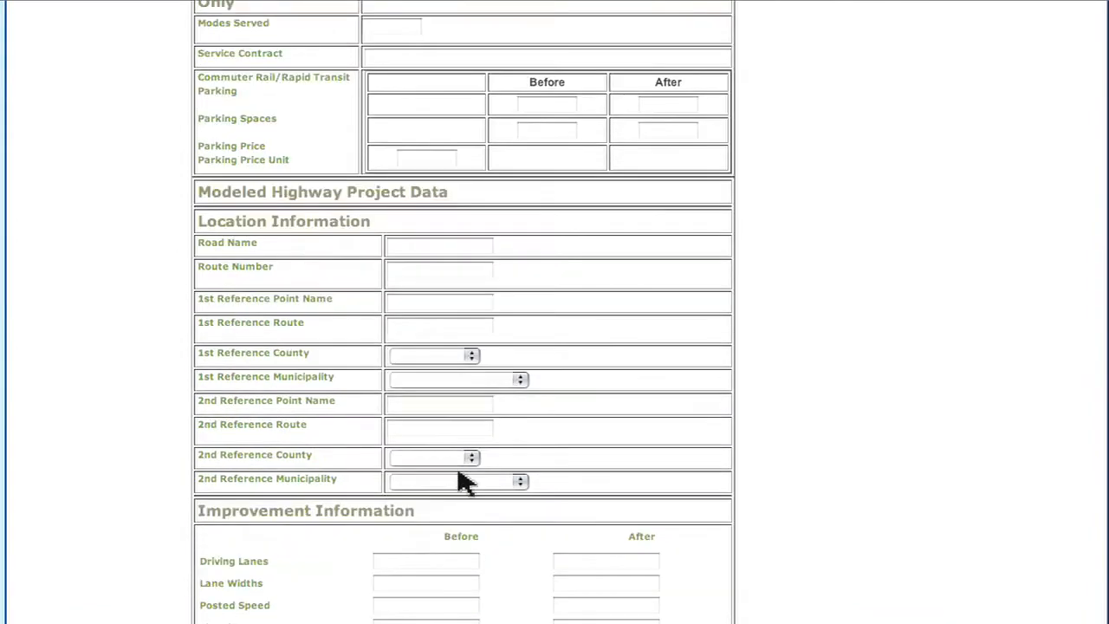
pyautogui.scroll(-3)
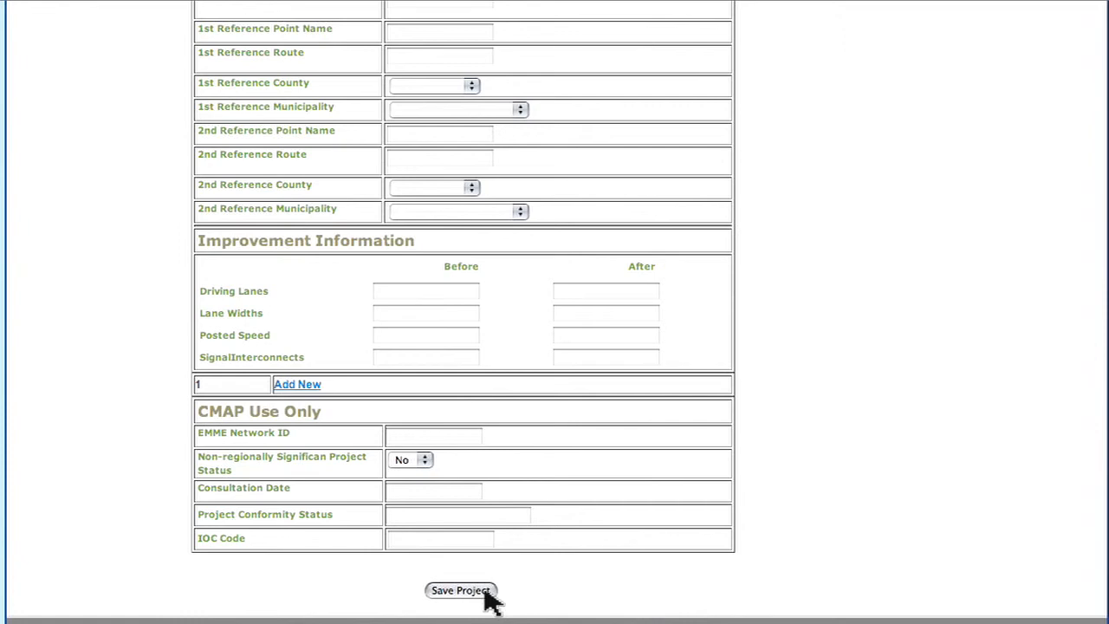
# Save the project, triggering red validation errors for work type and completion year.
pyautogui.click(458, 591)
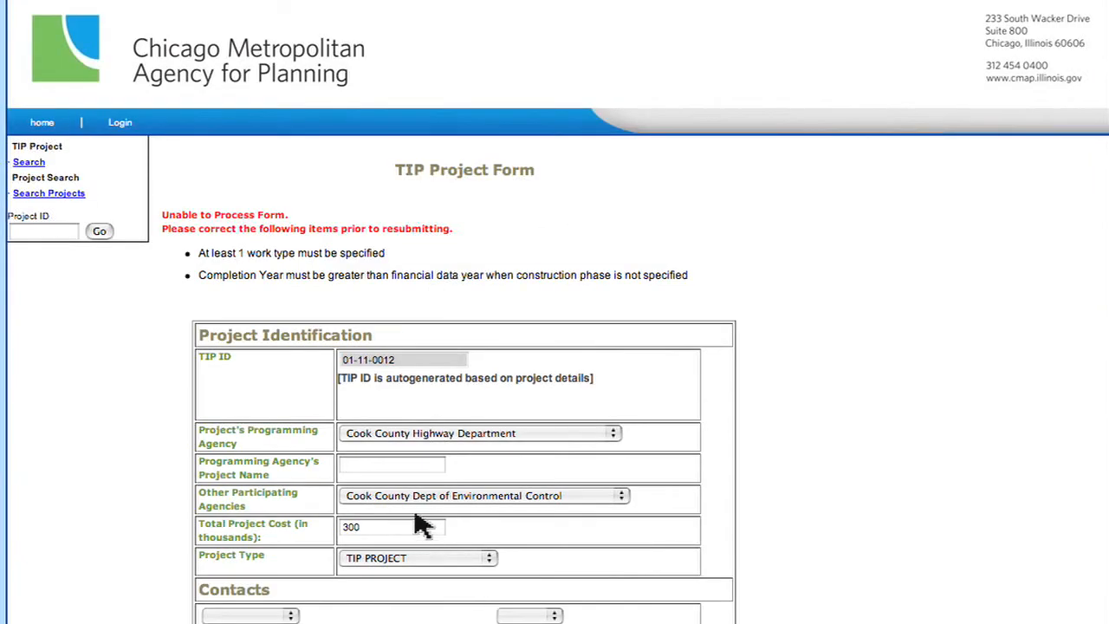
pyautogui.moveTo(212, 293)
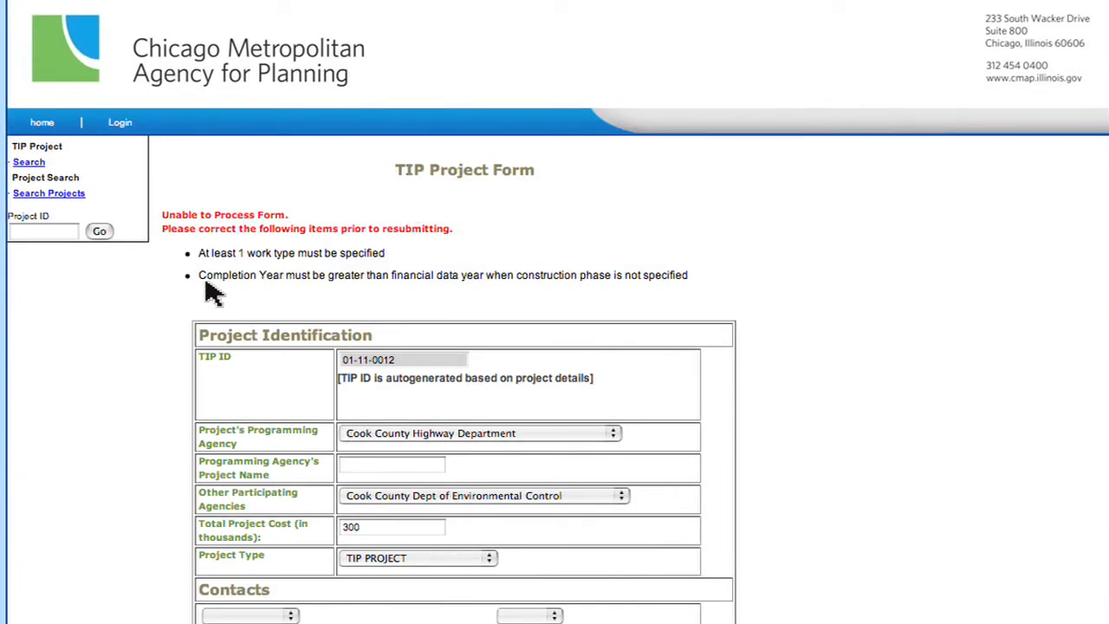
pyautogui.moveTo(454, 246)
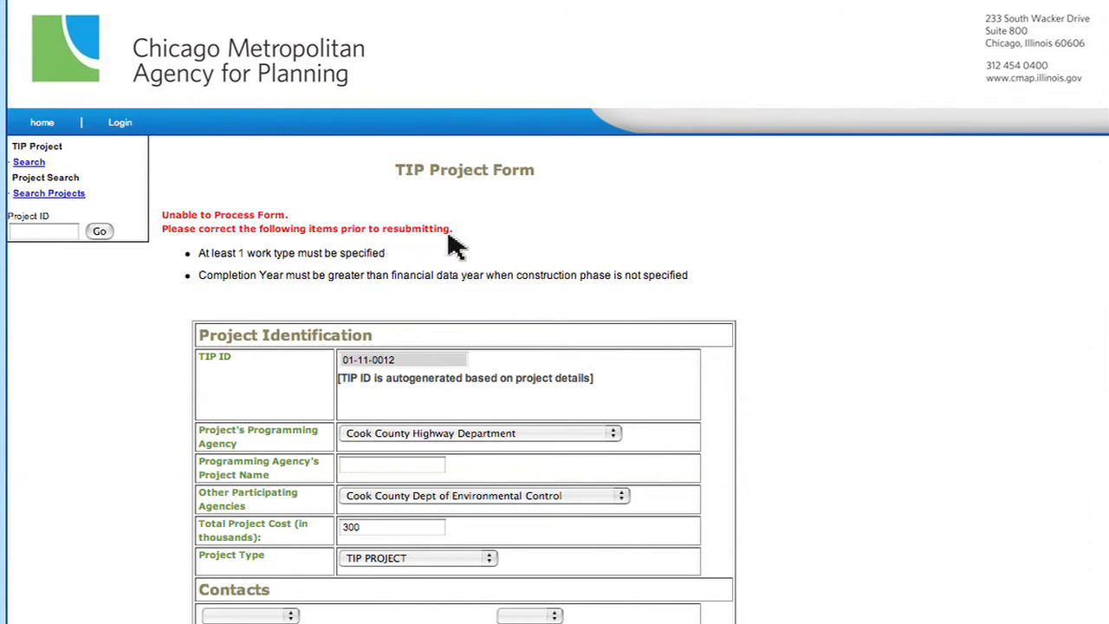